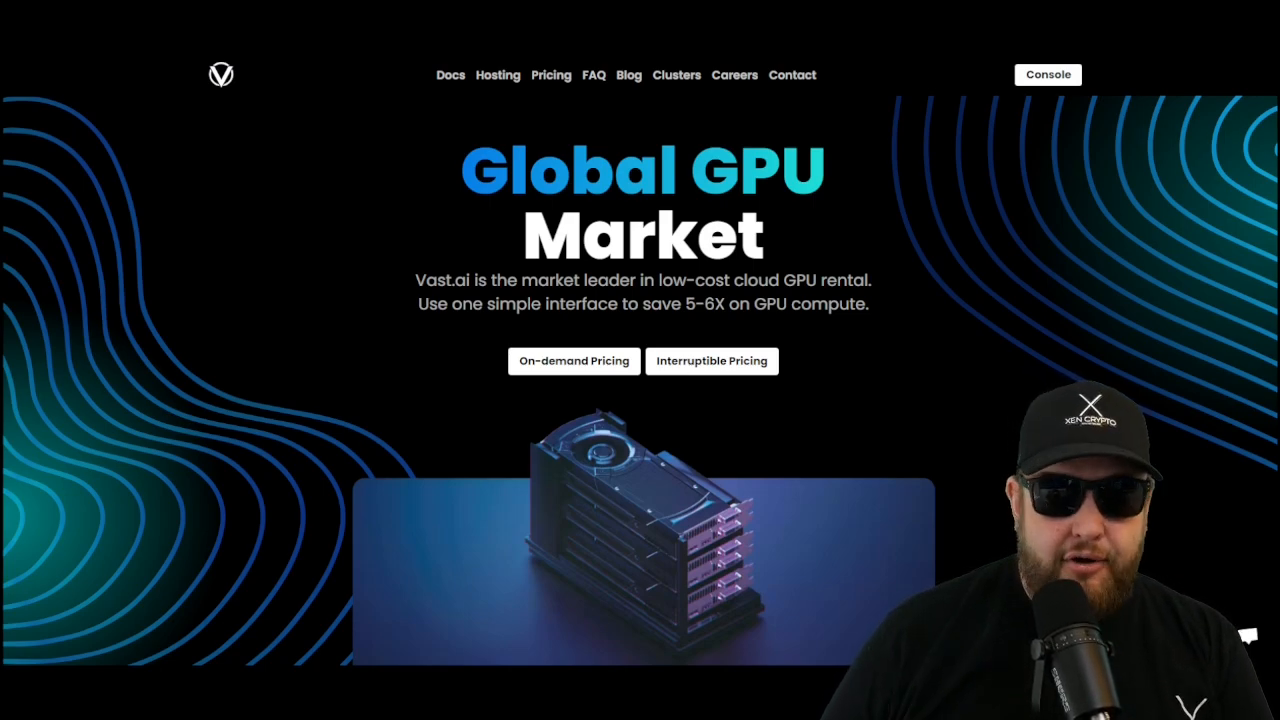
- Open the Vast.ai console's GPU search page from the marketing homepage
{"action": "left_click", "coordinate": [1048, 74]}
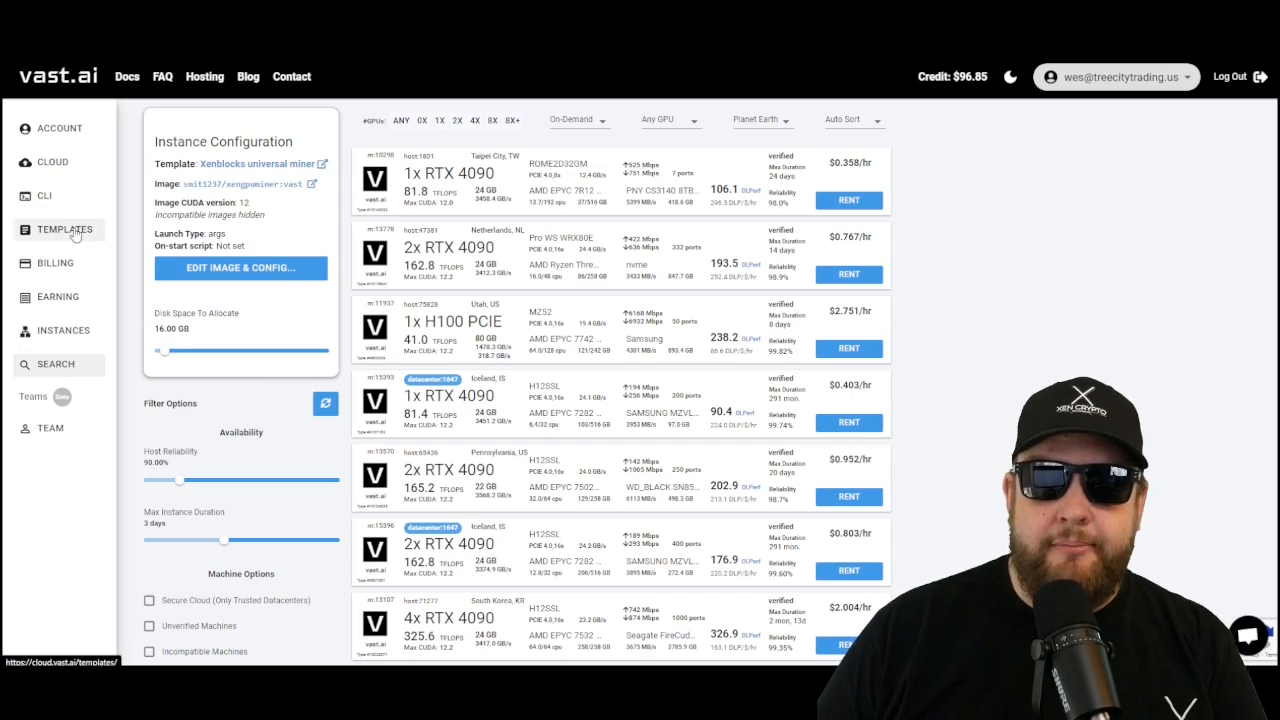
- Open the templates list and search it for 'xengpu'
{"action": "left_click", "coordinate": [63, 229]}
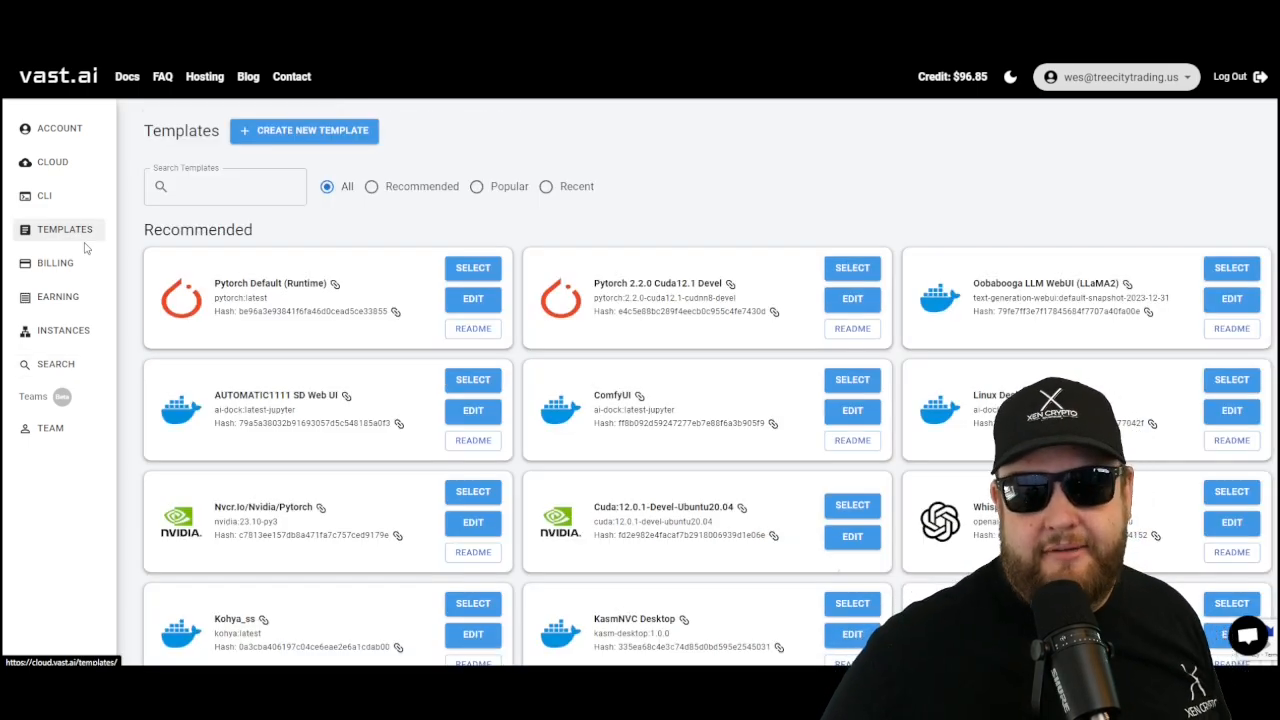
{"action": "type", "text": "xengpu"}
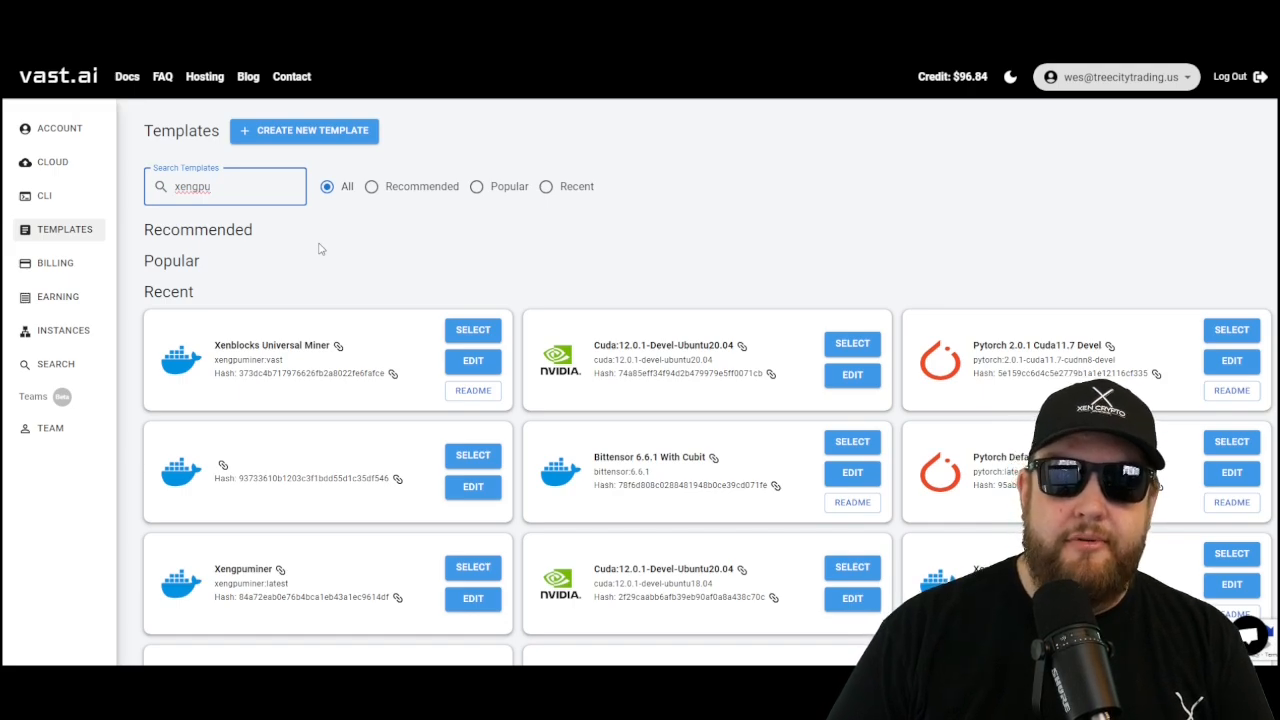
{"action": "mouse_move", "coordinate": [430, 546]}
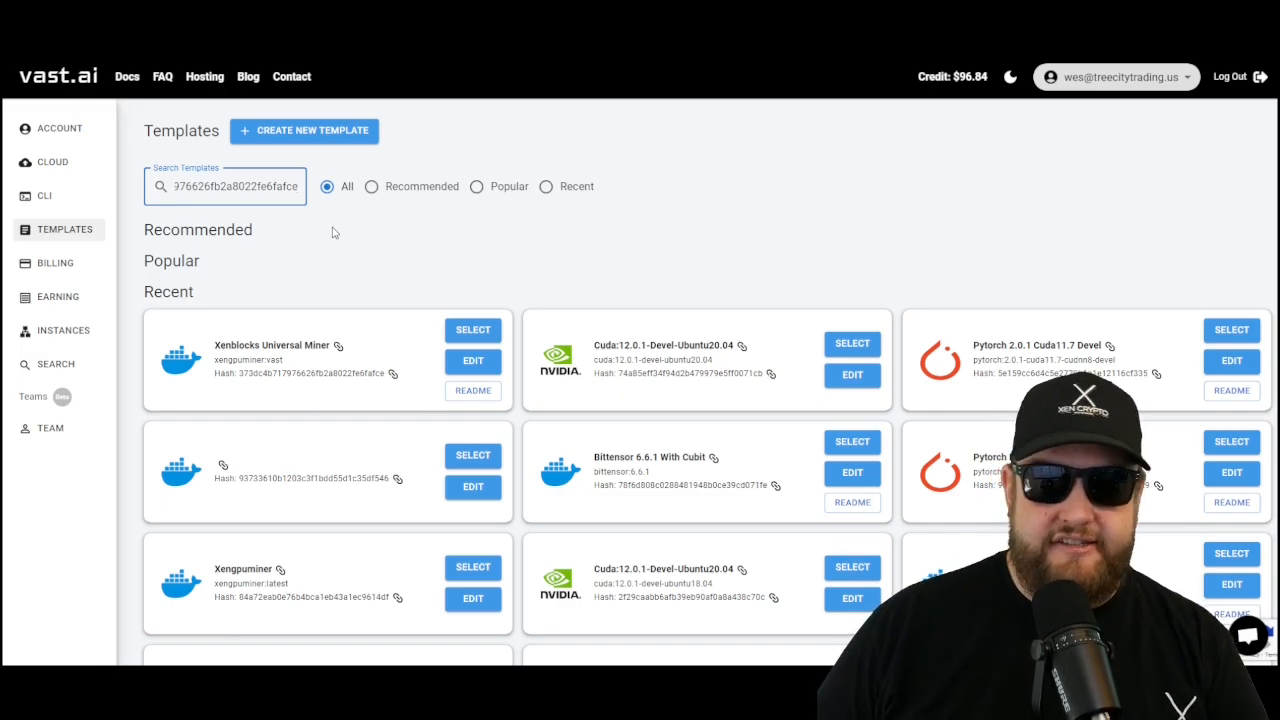
{"action": "mouse_move", "coordinate": [117, 397]}
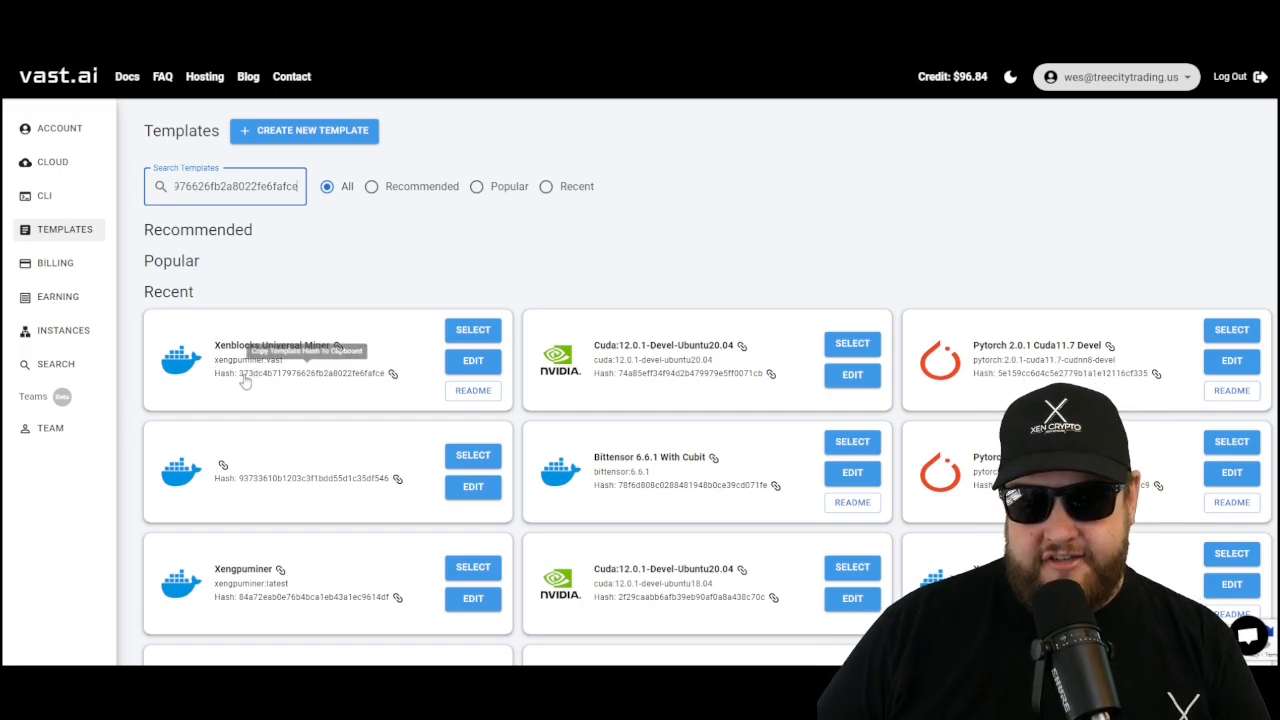
{"action": "mouse_move", "coordinate": [380, 435]}
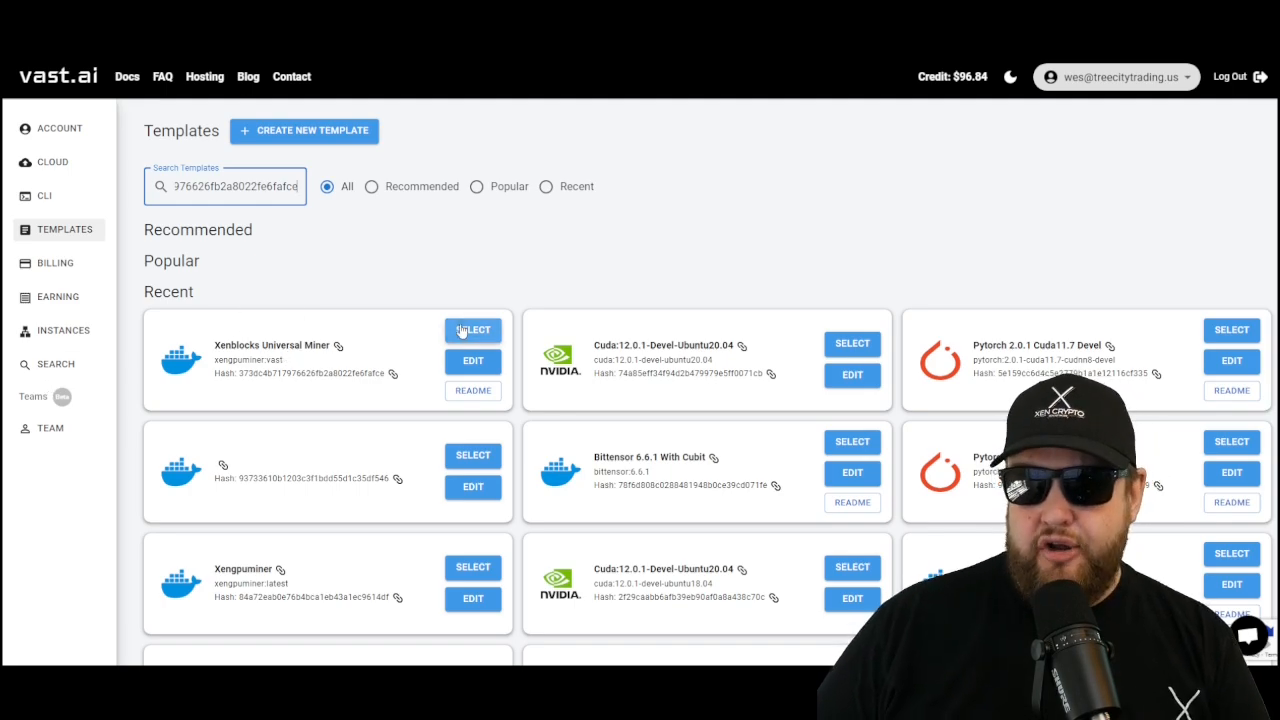
- Select Xenblocks Universal Miner and replace the ADDR wallet value in its Docker options
{"action": "left_click", "coordinate": [472, 330]}
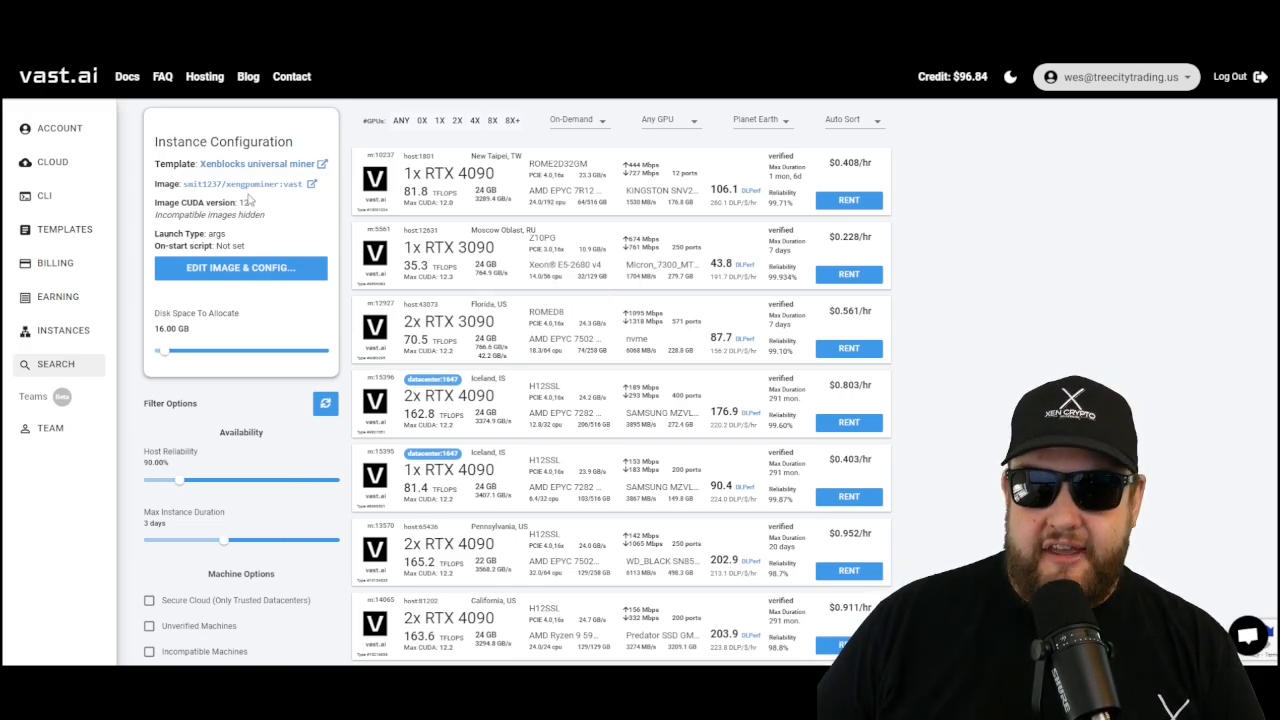
{"action": "left_click", "coordinate": [242, 267]}
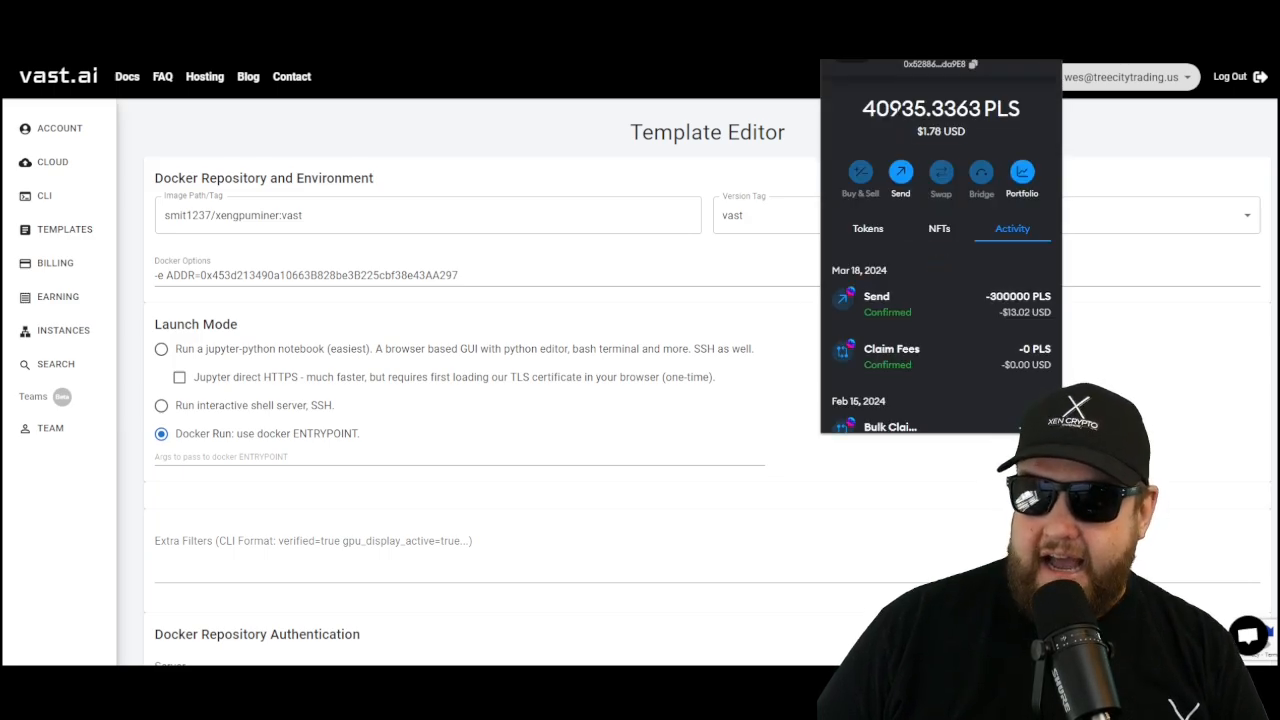
{"action": "mouse_move", "coordinate": [310, 294]}
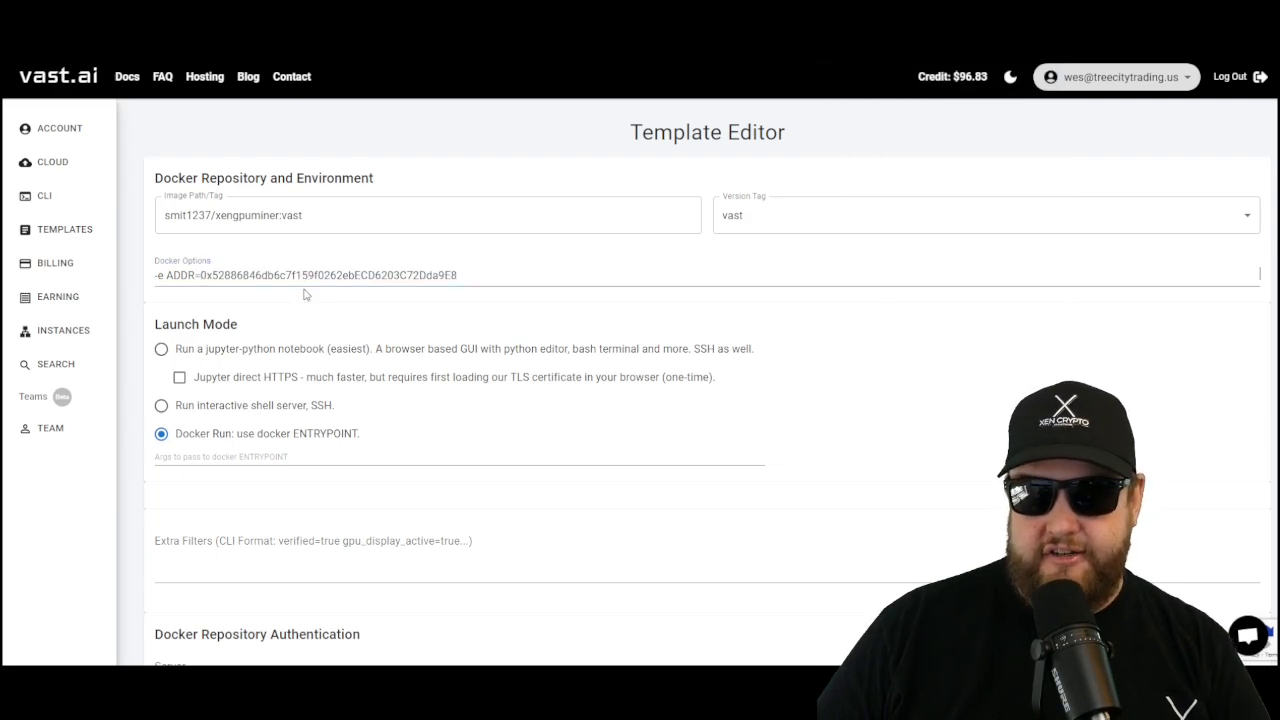
{"action": "scroll", "scroll_direction": "down", "scroll_amount": 3}
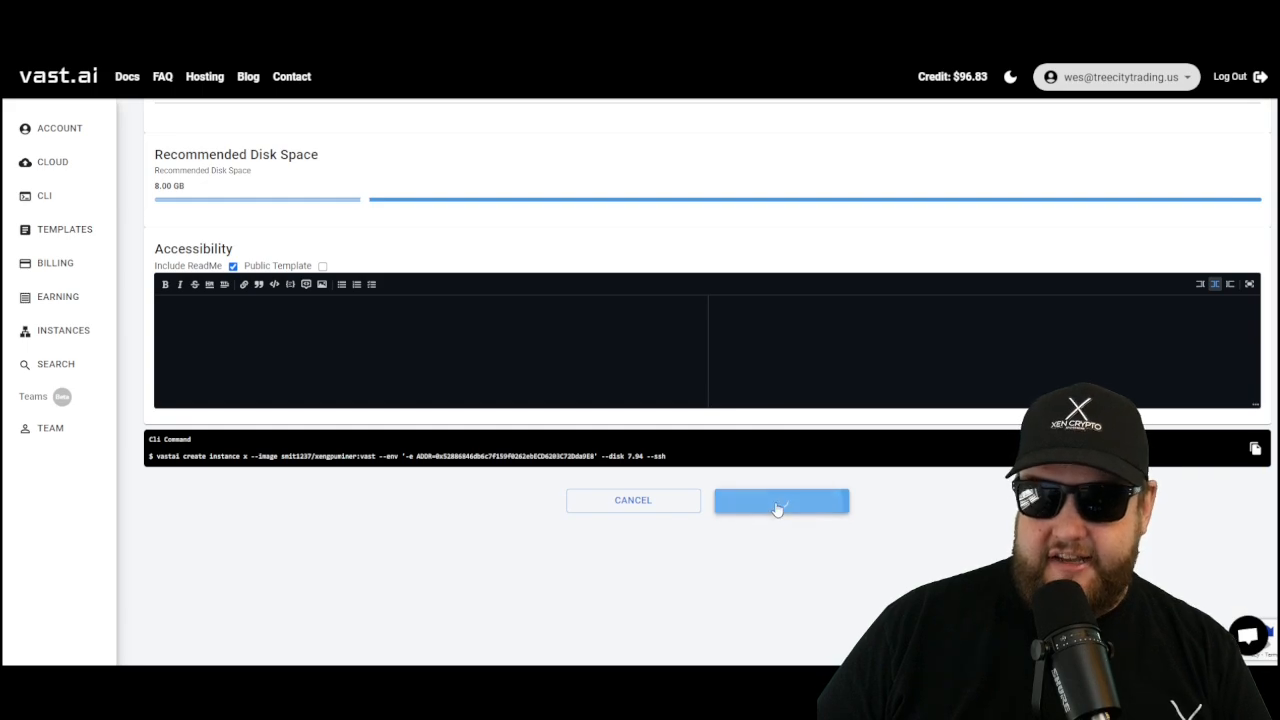
- Save the edited template, then reopen its config to verify the wallet address
{"action": "left_click", "coordinate": [781, 501]}
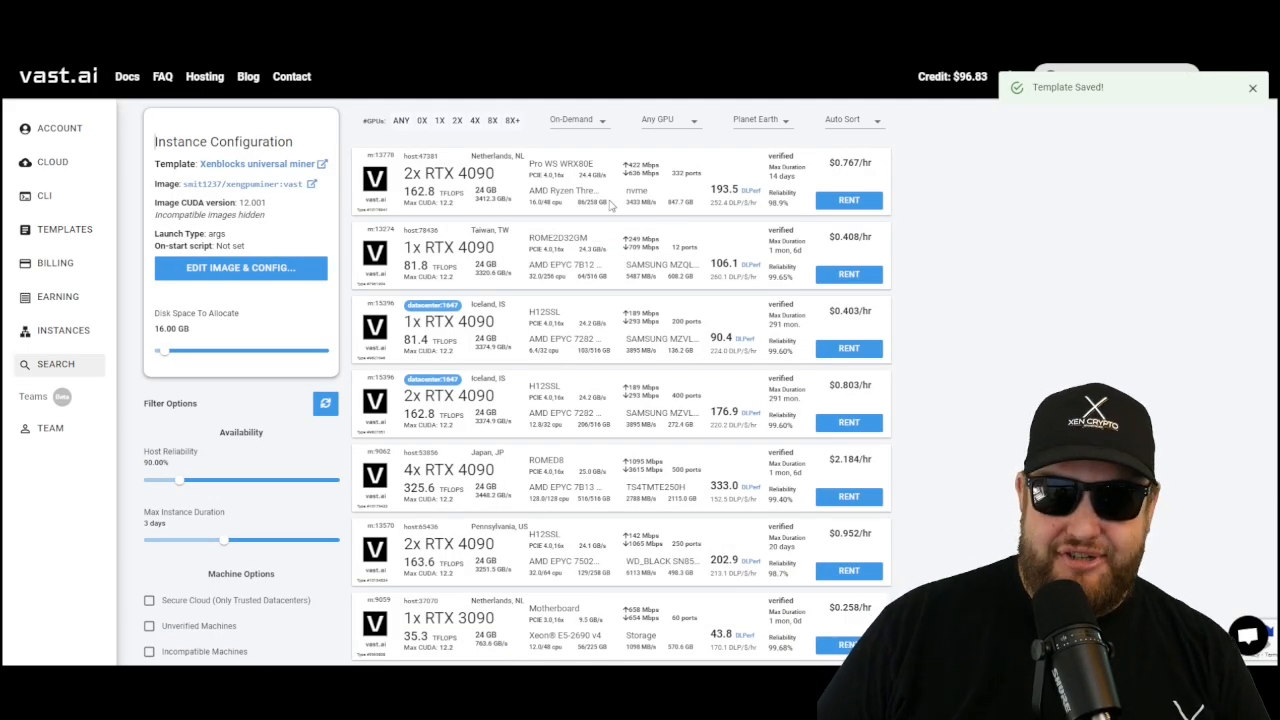
{"action": "mouse_move", "coordinate": [231, 183]}
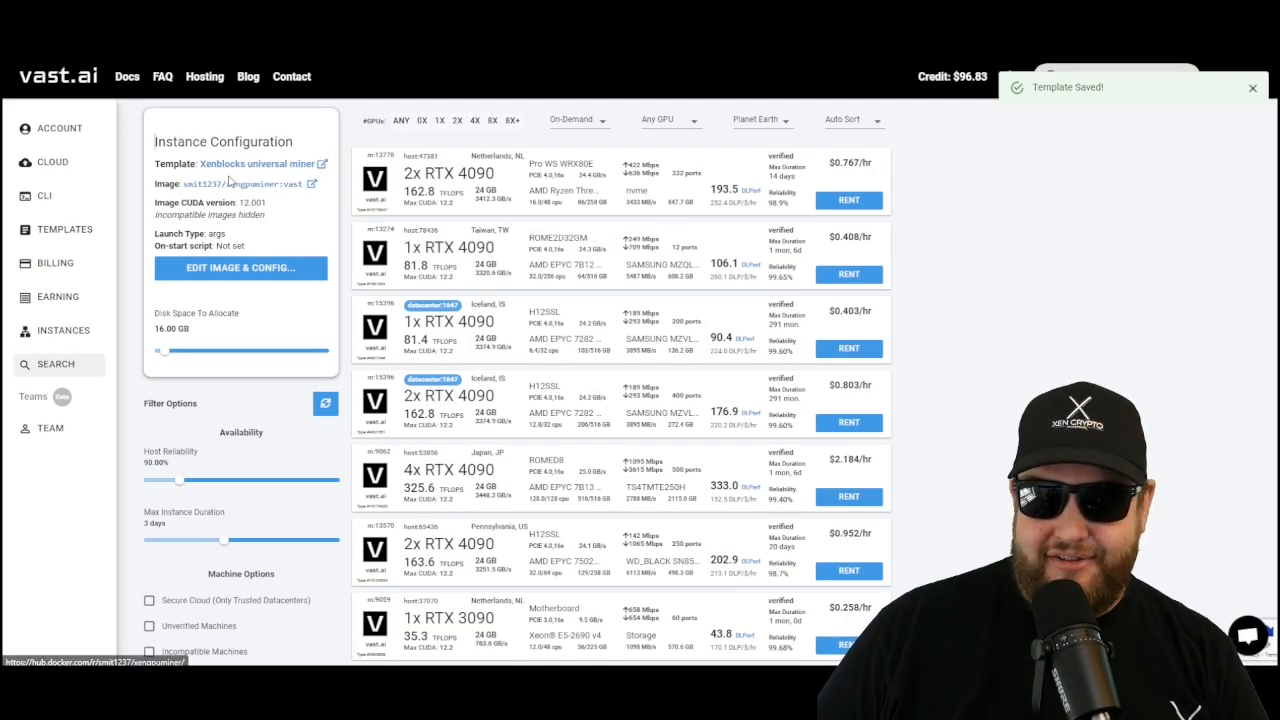
{"action": "left_click", "coordinate": [243, 267]}
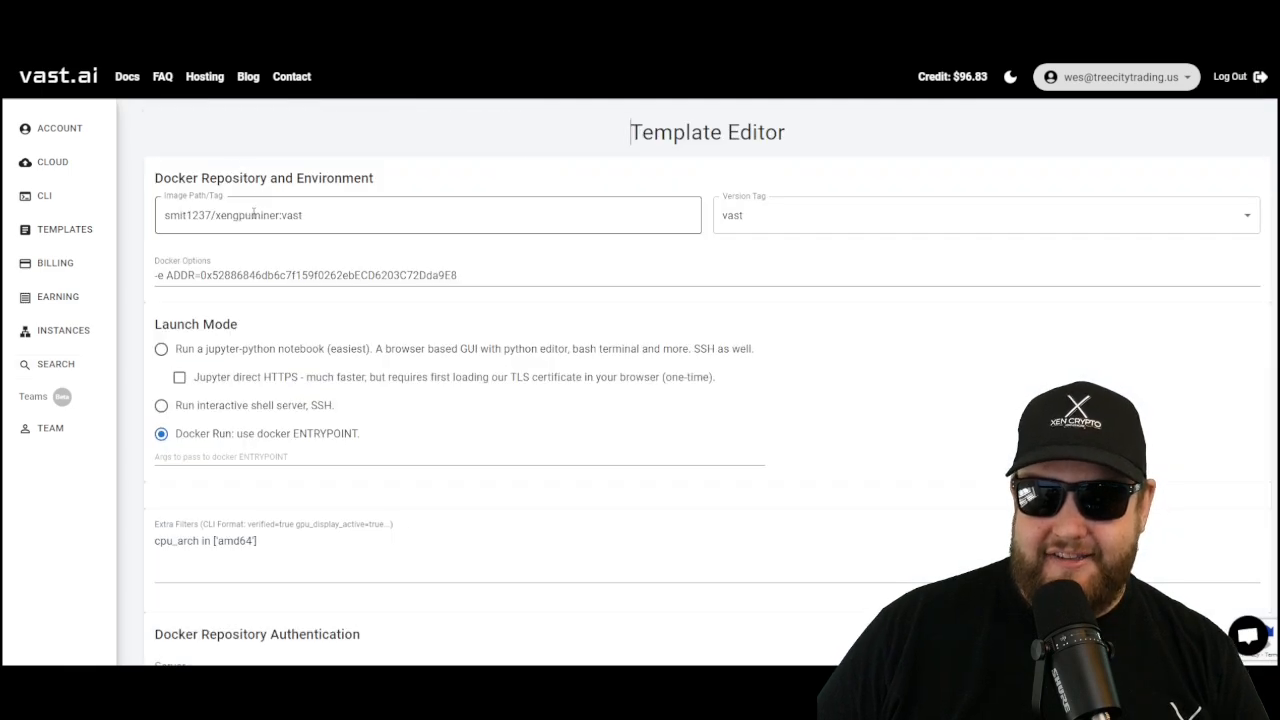
{"action": "double_click", "coordinate": [320, 275]}
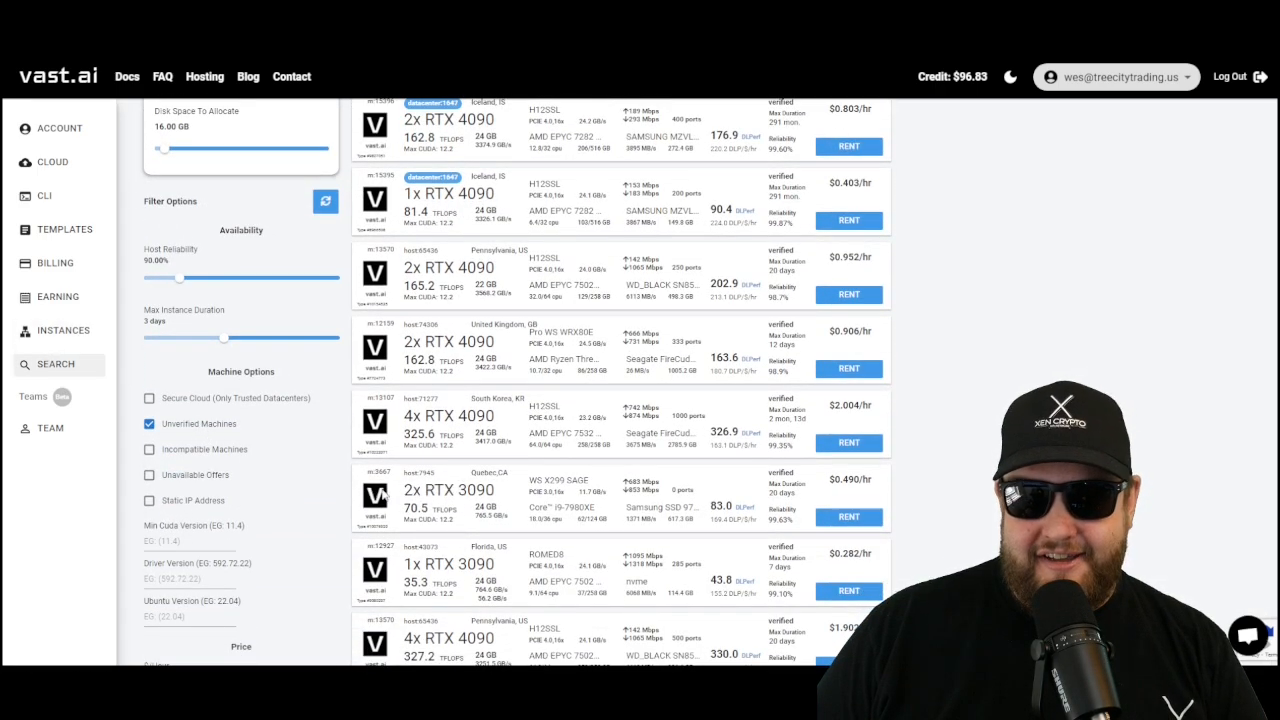
- Sort offers by TFLOPS per dollar per hour and review the $0.183/hr 2x RTX 3080 breakdown
{"action": "scroll", "scroll_direction": "down", "scroll_amount": 3}
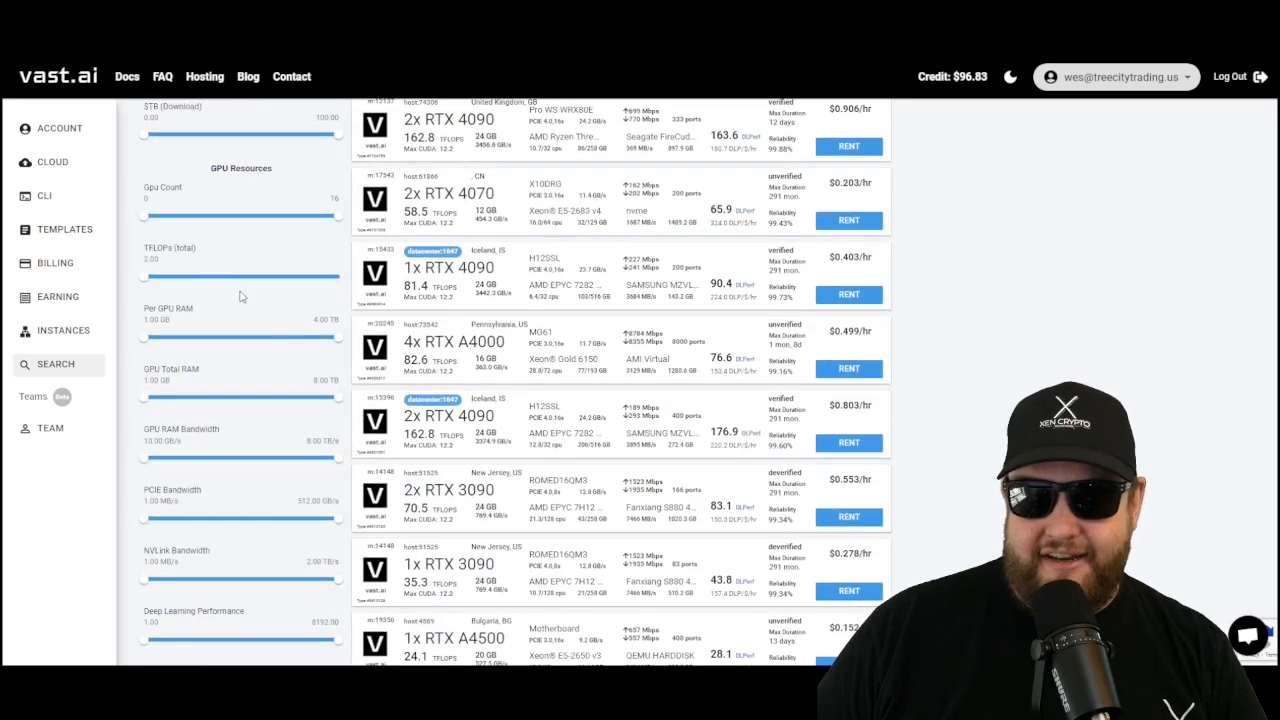
{"action": "left_click_drag", "start_coordinate": [145, 215], "coordinate": [168, 215]}
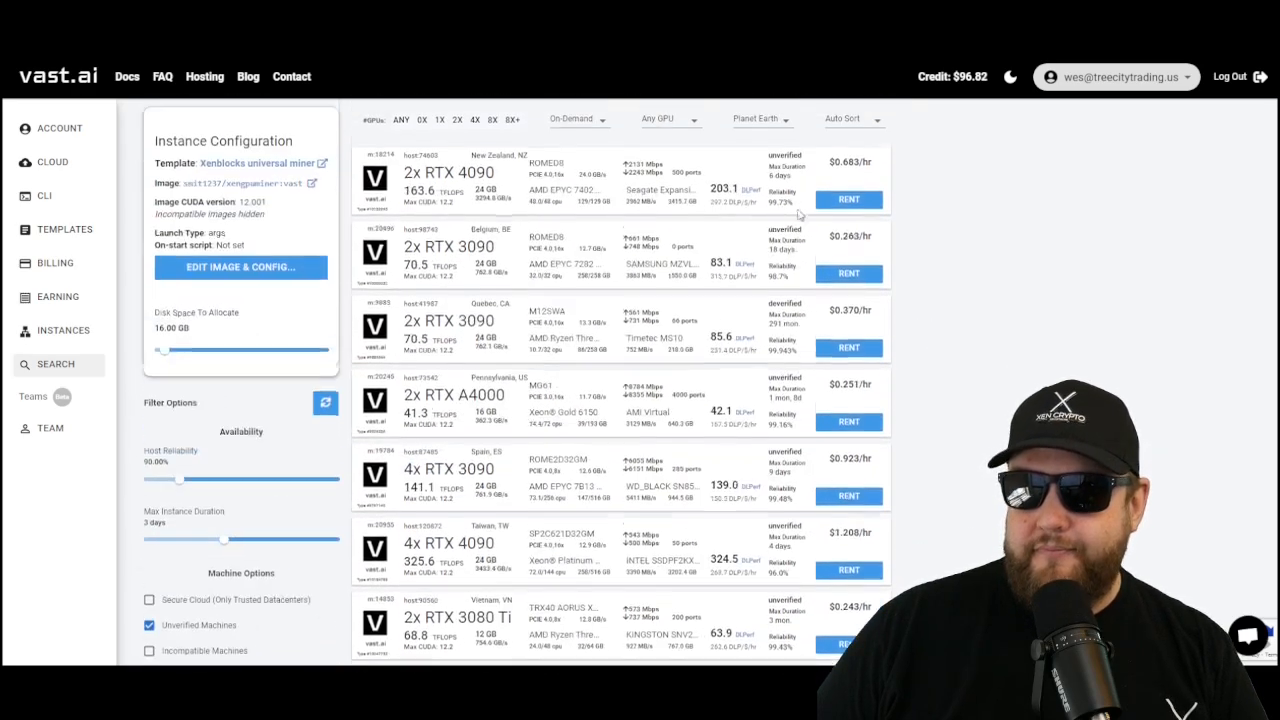
{"action": "left_click", "coordinate": [855, 118]}
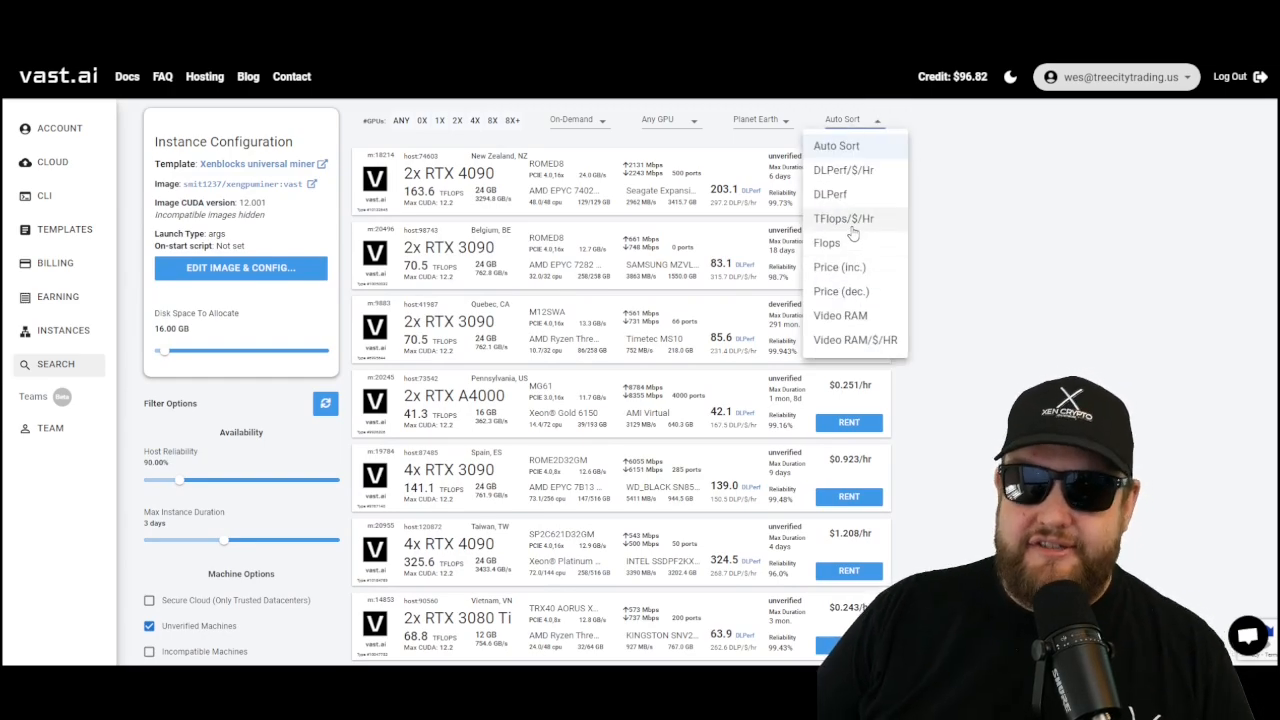
{"action": "left_click", "coordinate": [843, 218]}
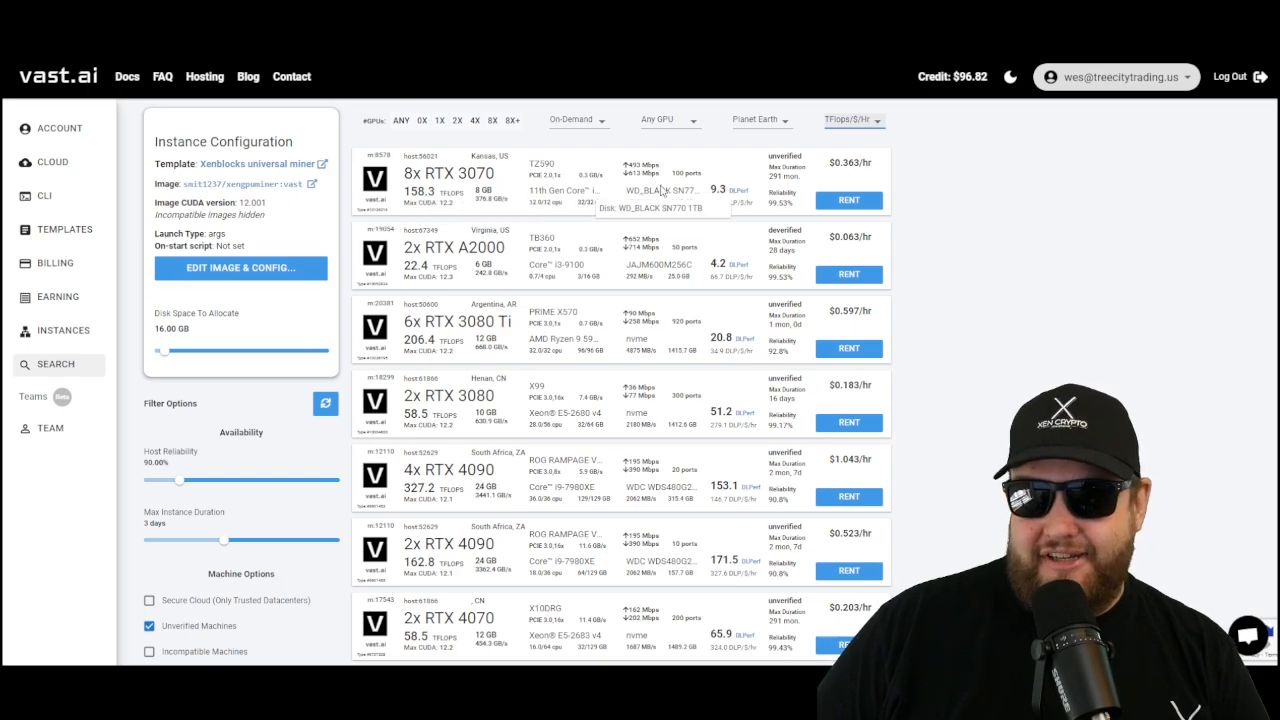
{"action": "mouse_move", "coordinate": [933, 190]}
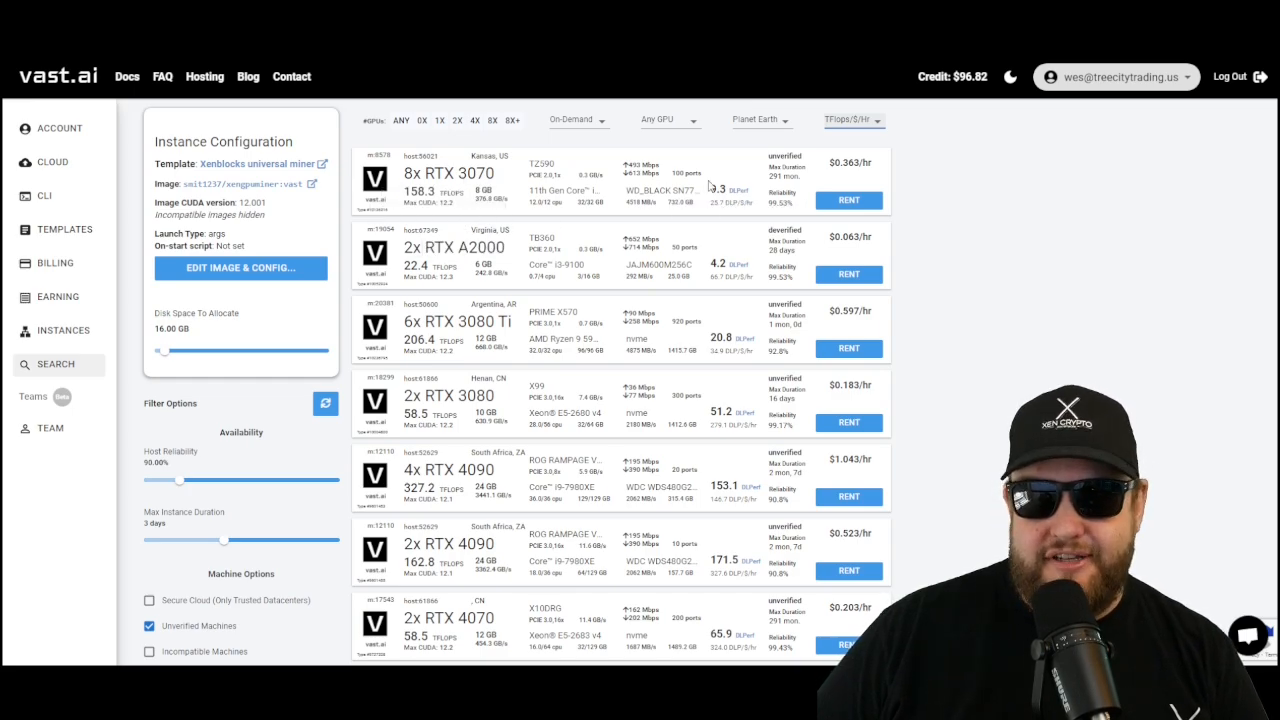
{"action": "mouse_move", "coordinate": [1205, 258]}
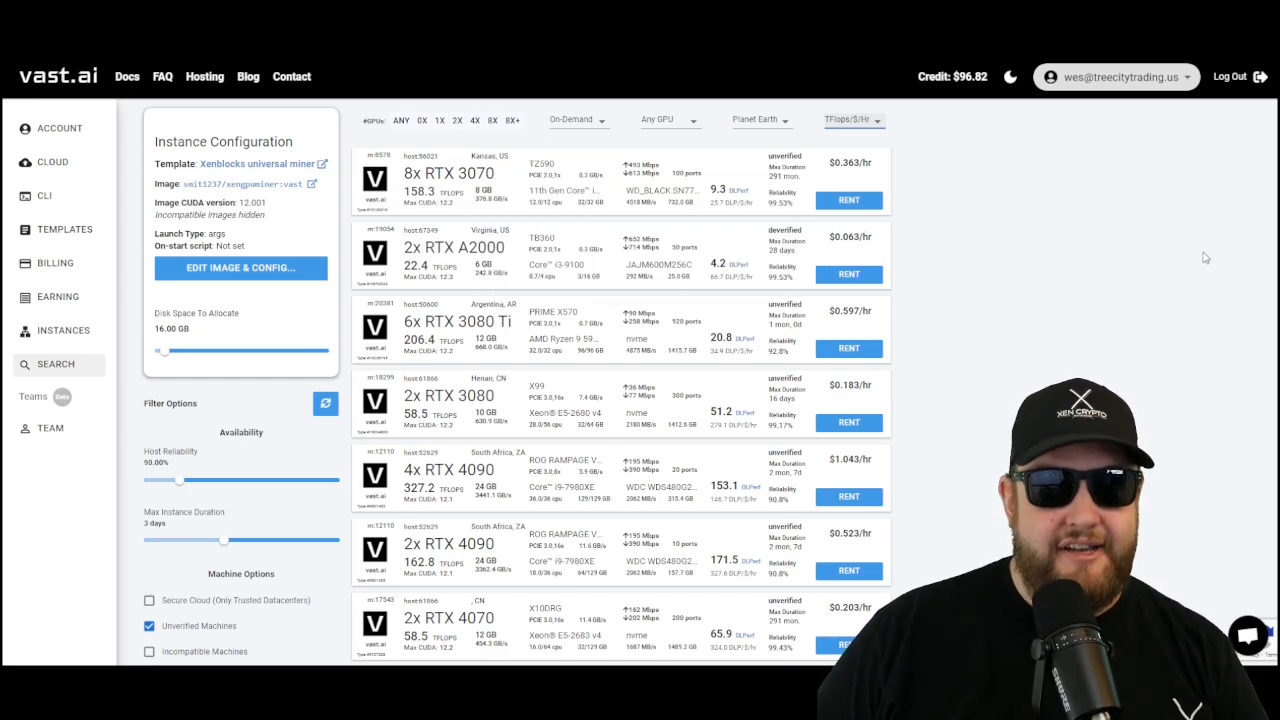
{"action": "mouse_move", "coordinate": [1226, 236]}
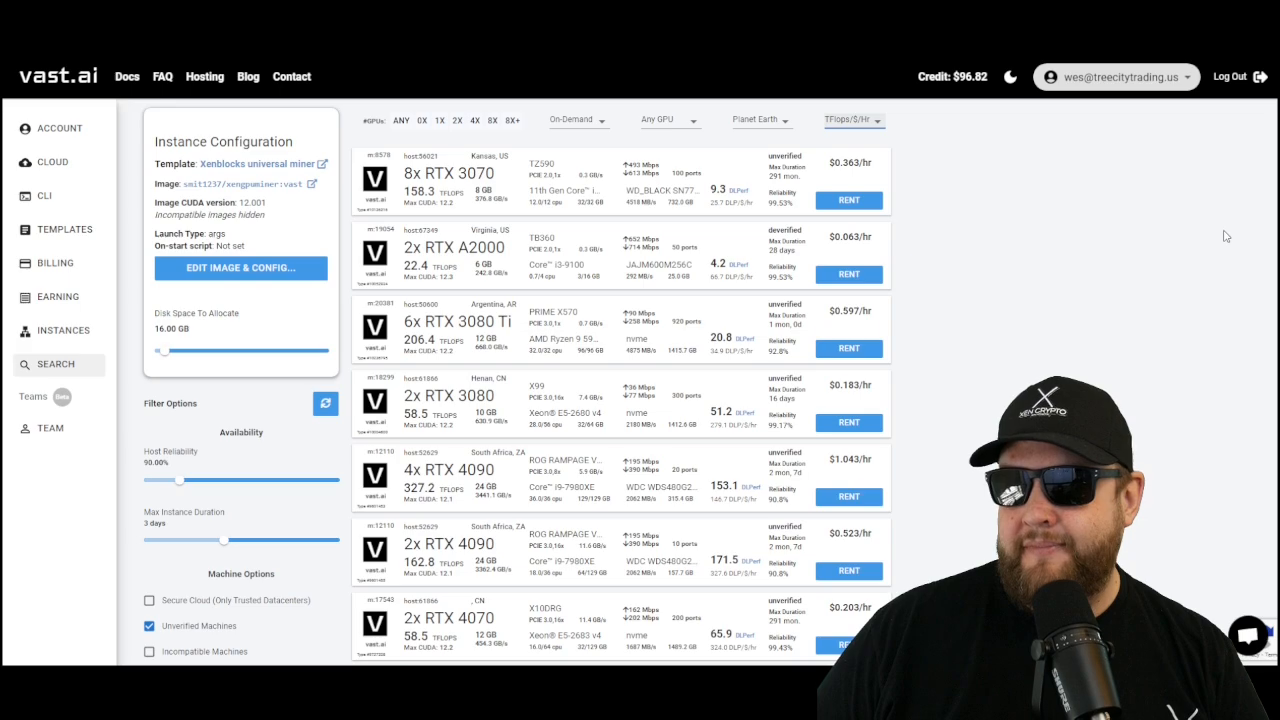
{"action": "scroll", "scroll_direction": "down", "scroll_amount": 3}
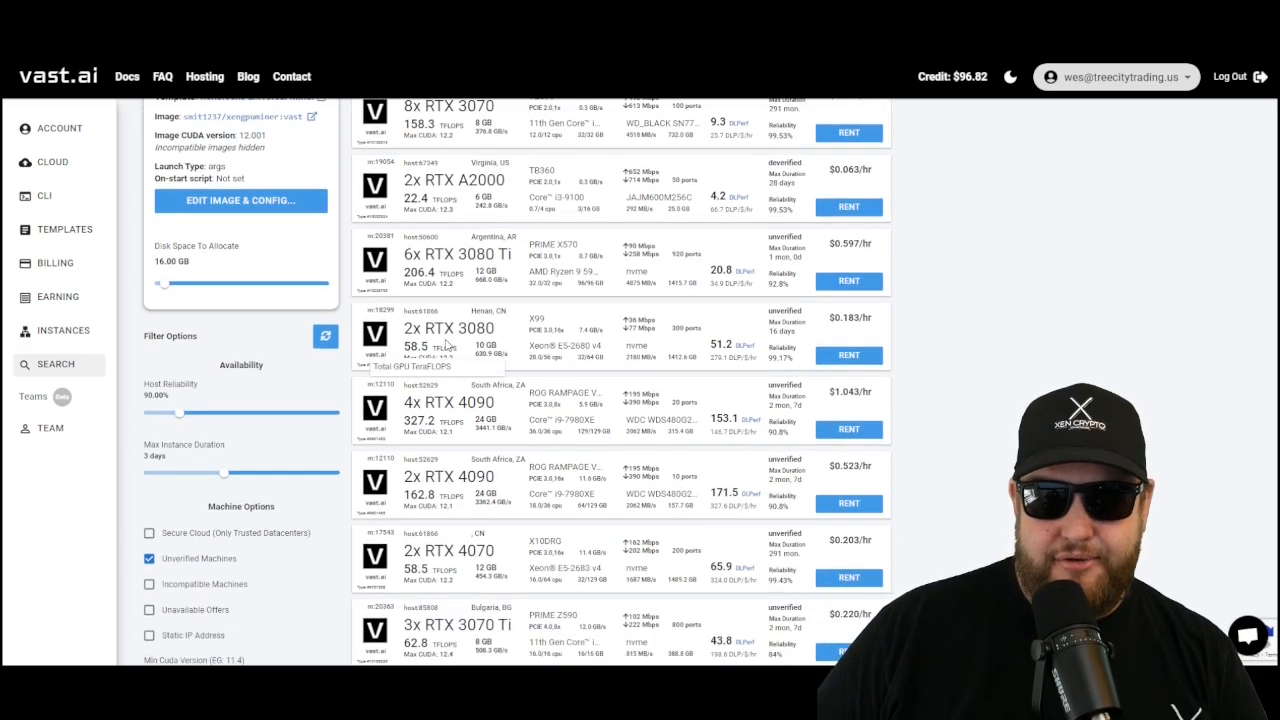
{"action": "mouse_move", "coordinate": [720, 344]}
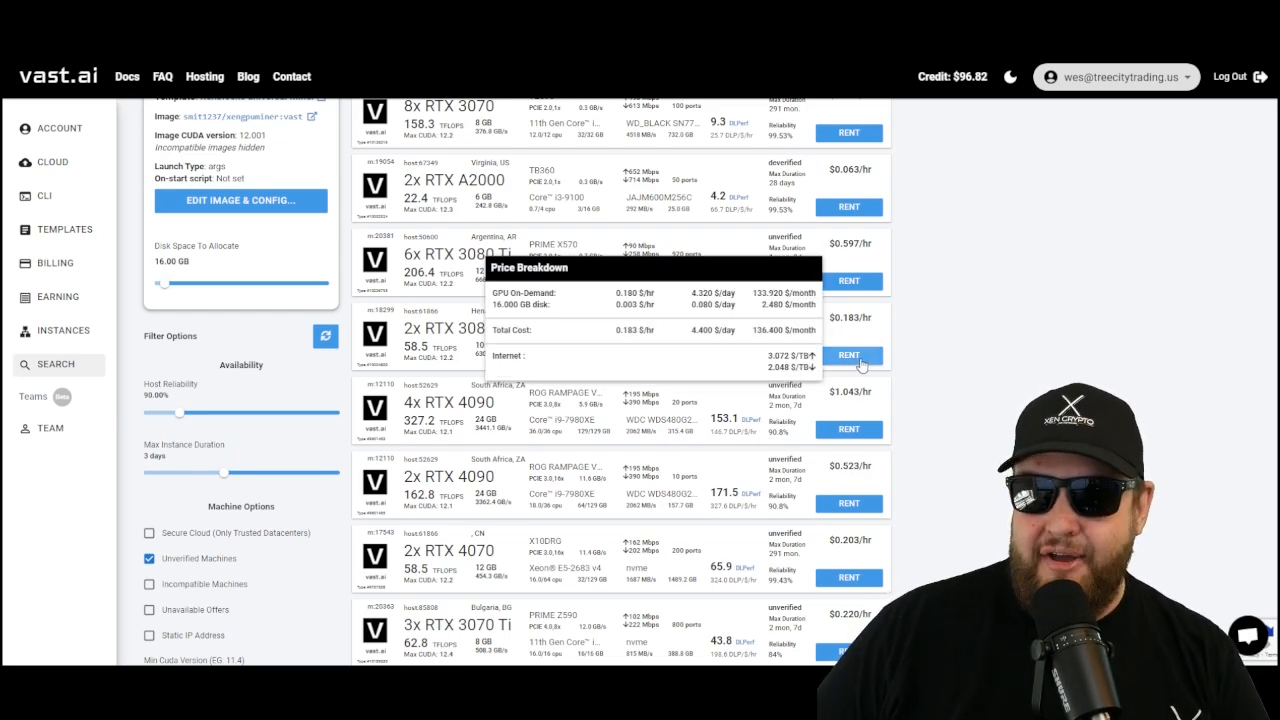
- Rent the 2x RTX 3080 offer and expand the new instance's details under Instances
{"action": "left_click", "coordinate": [848, 355]}
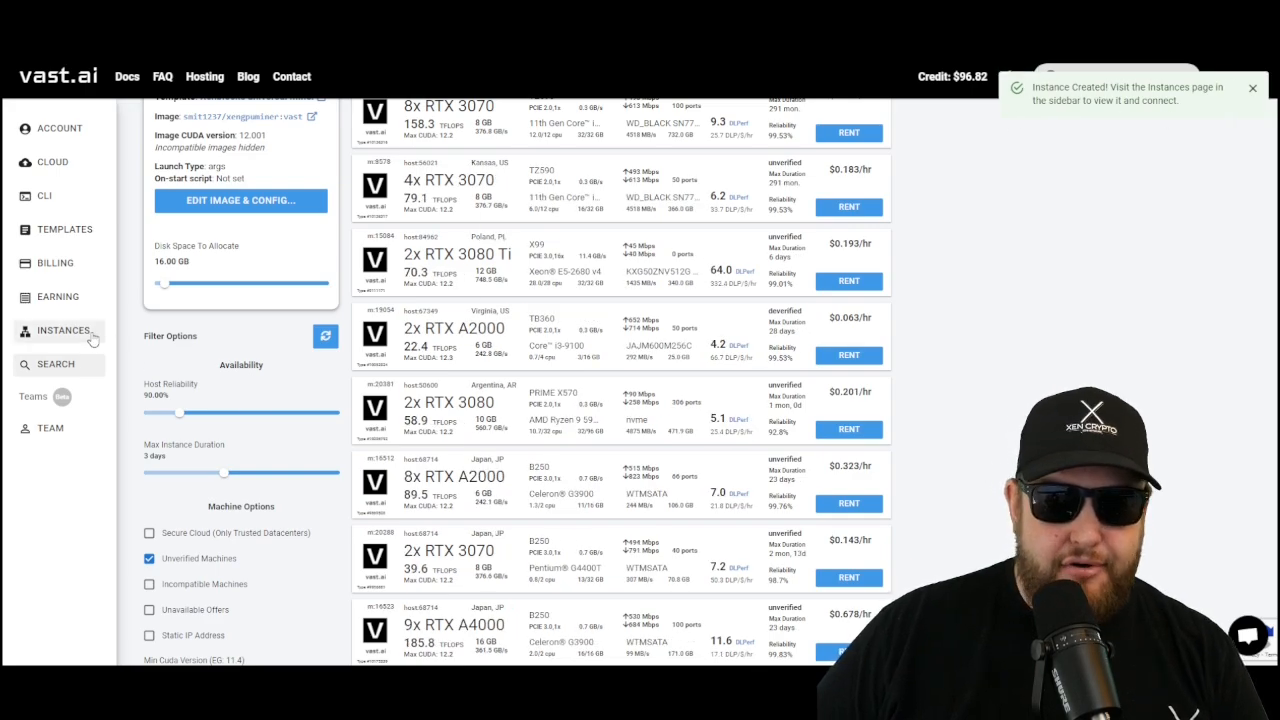
{"action": "left_click", "coordinate": [63, 330]}
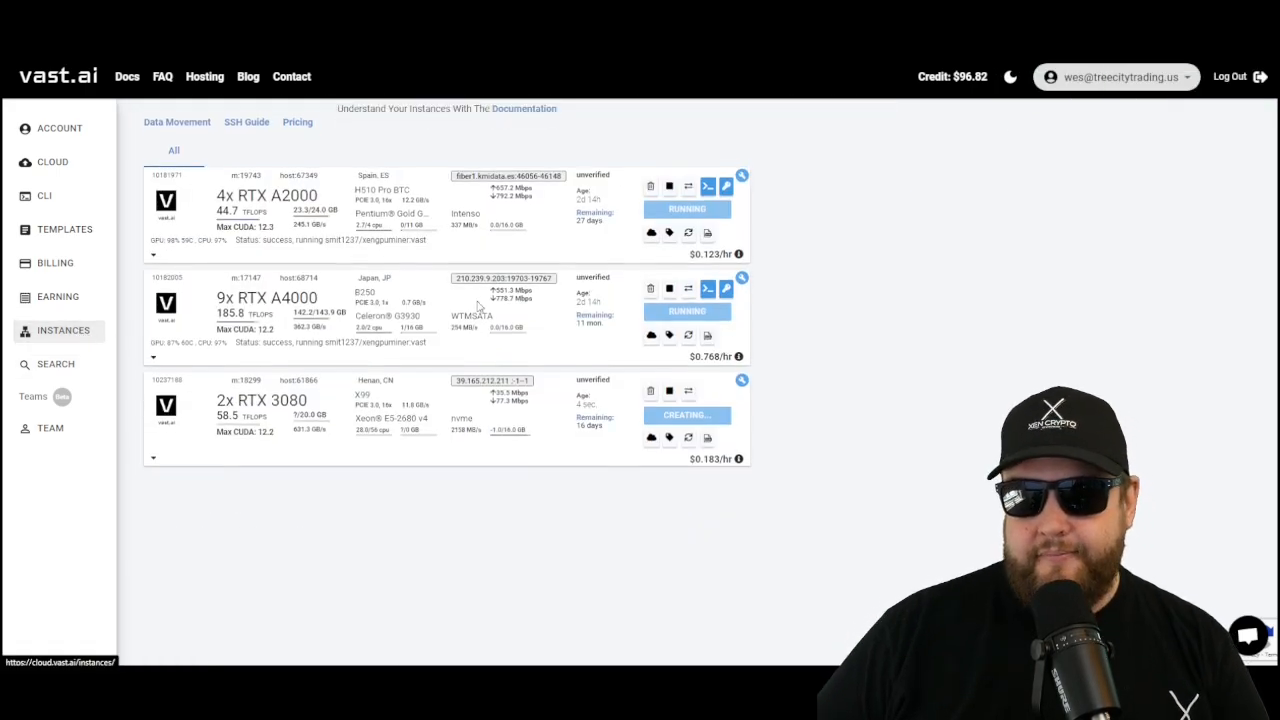
{"action": "scroll", "scroll_direction": "down", "scroll_amount": 3}
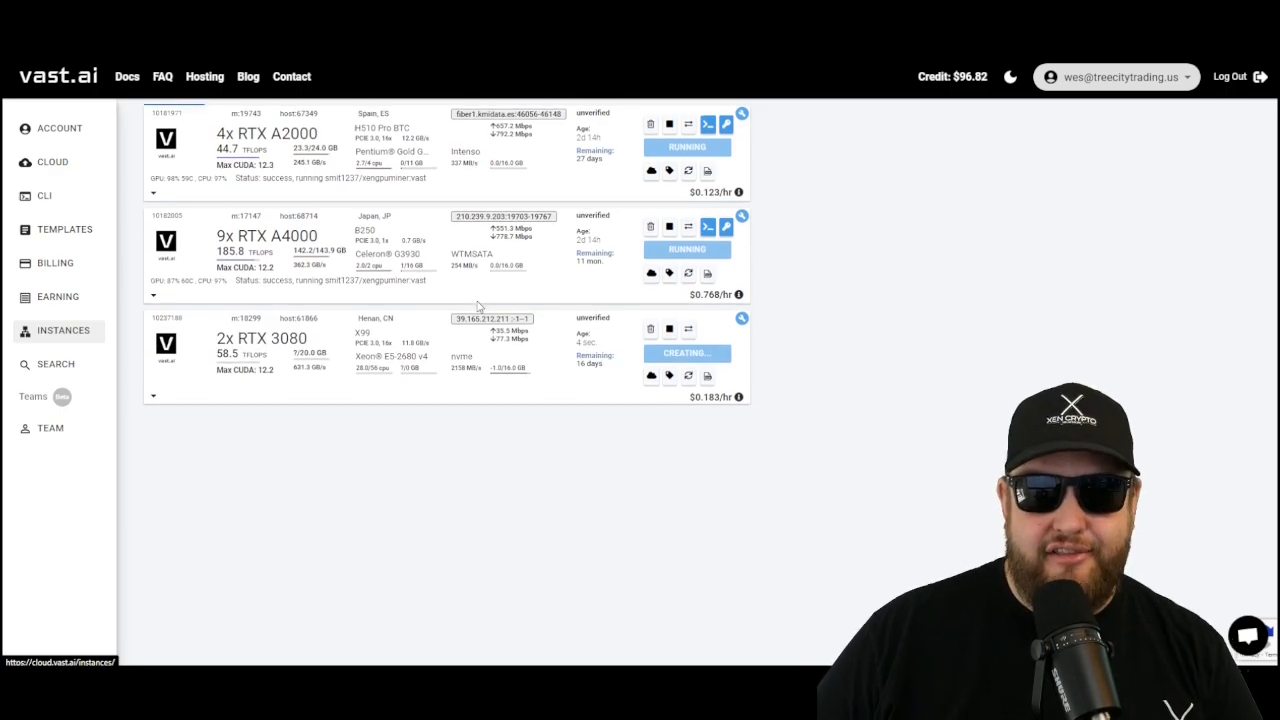
{"action": "left_click", "coordinate": [153, 395]}
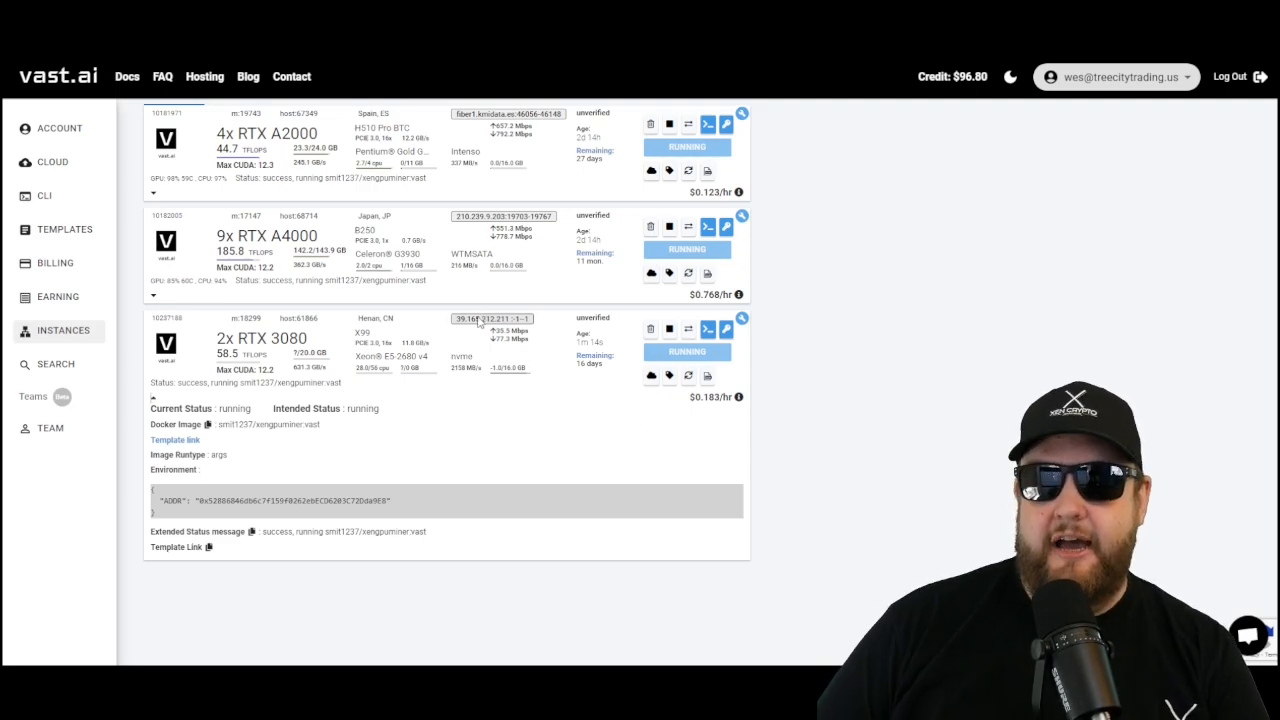
- Show the instance's IP and port info and select 39.165.212.211:35442
{"action": "left_click", "coordinate": [491, 319]}
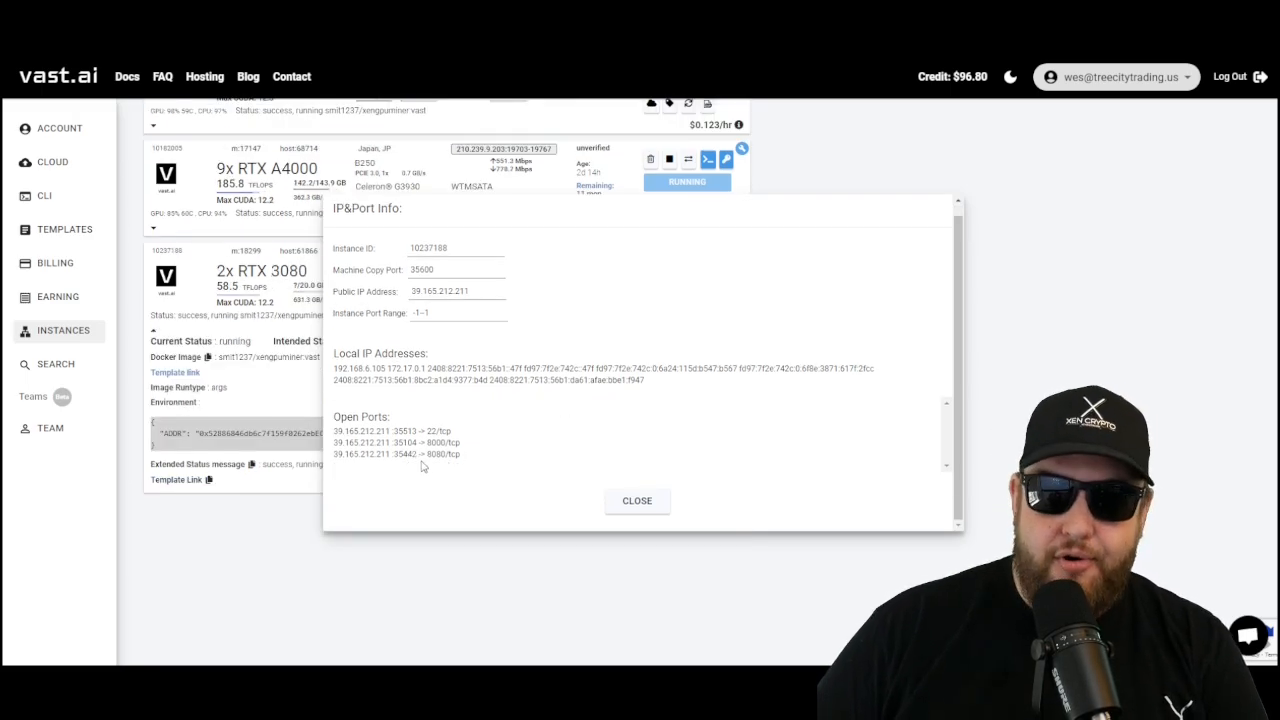
{"action": "double_click", "coordinate": [444, 454]}
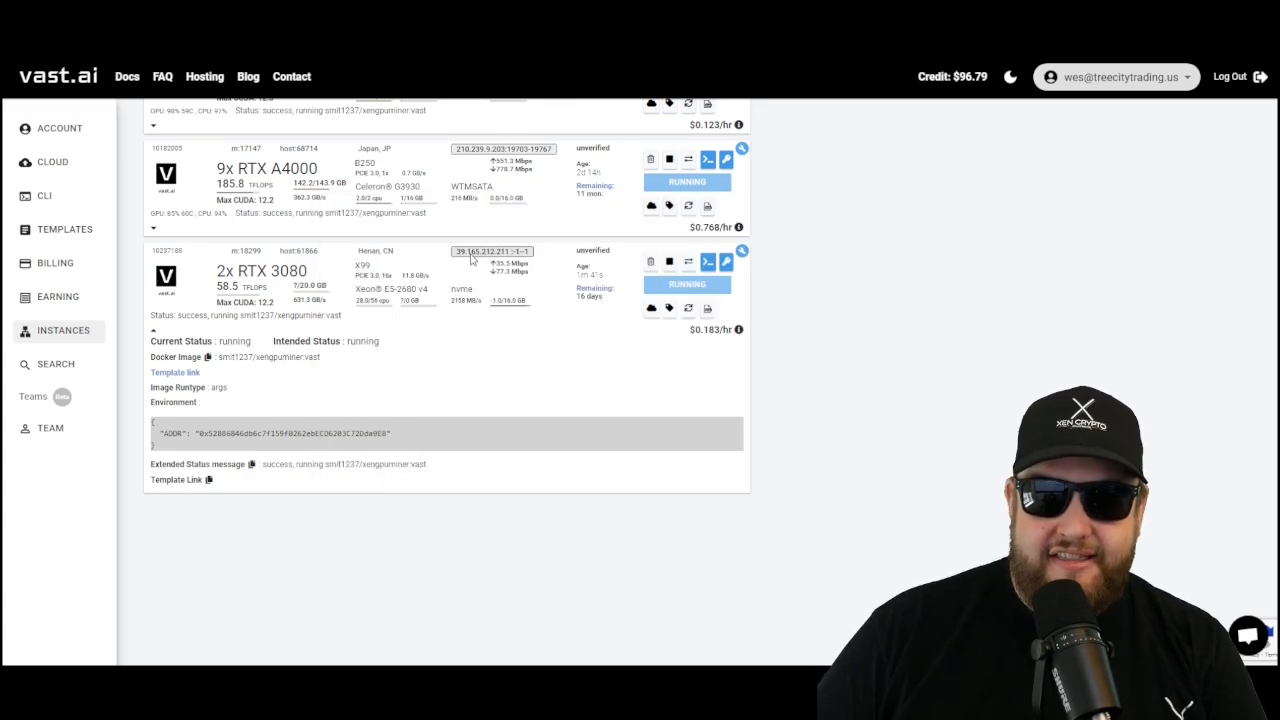
{"action": "left_click", "coordinate": [490, 251]}
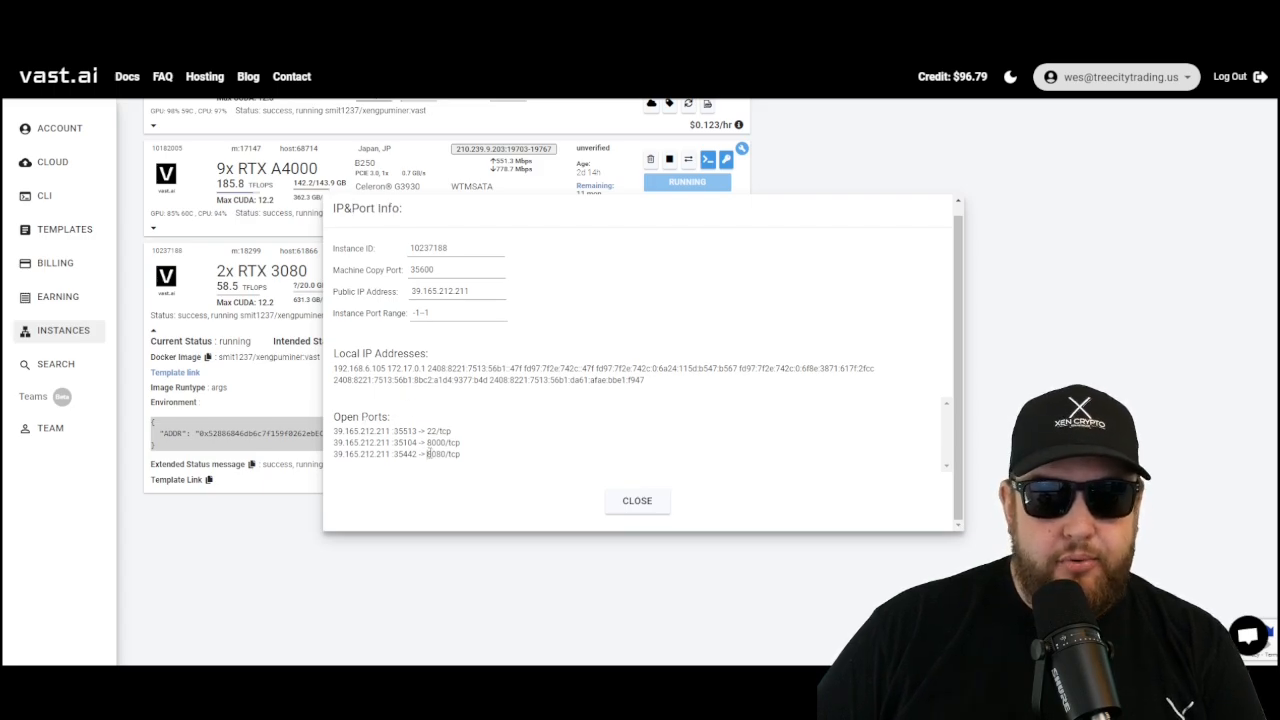
{"action": "double_click", "coordinate": [438, 453]}
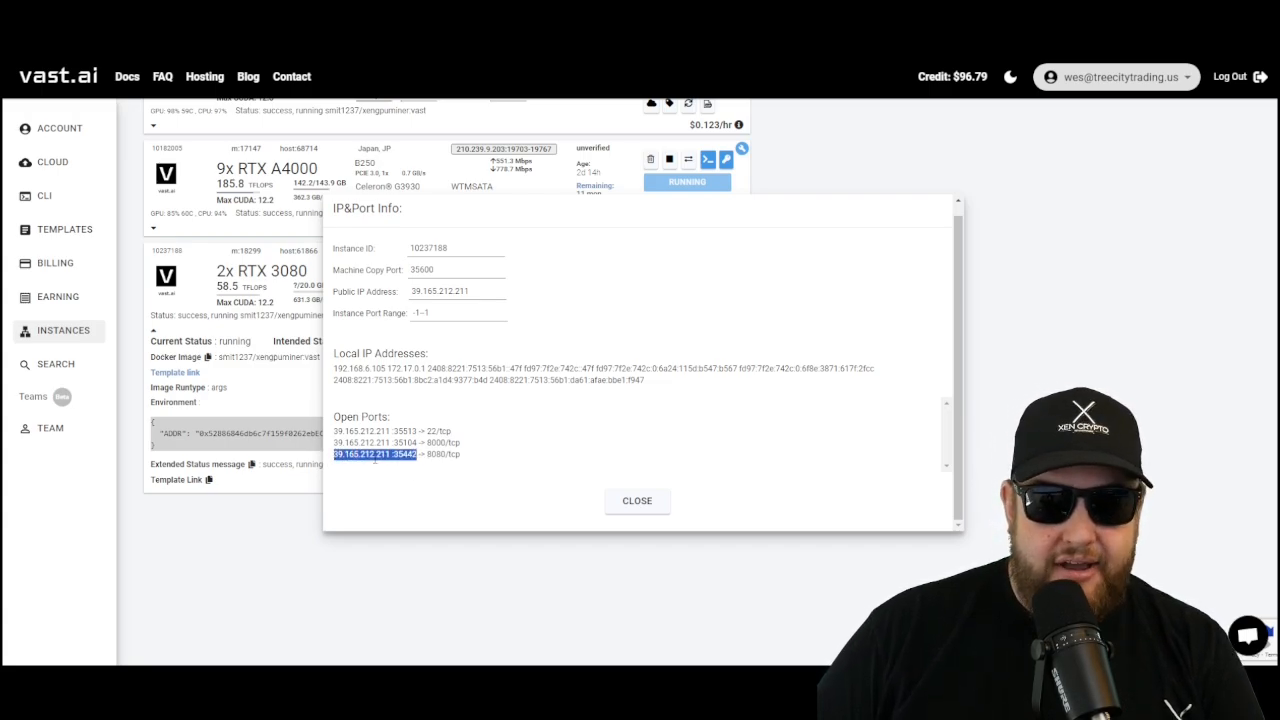
{"action": "mouse_move", "coordinate": [398, 467]}
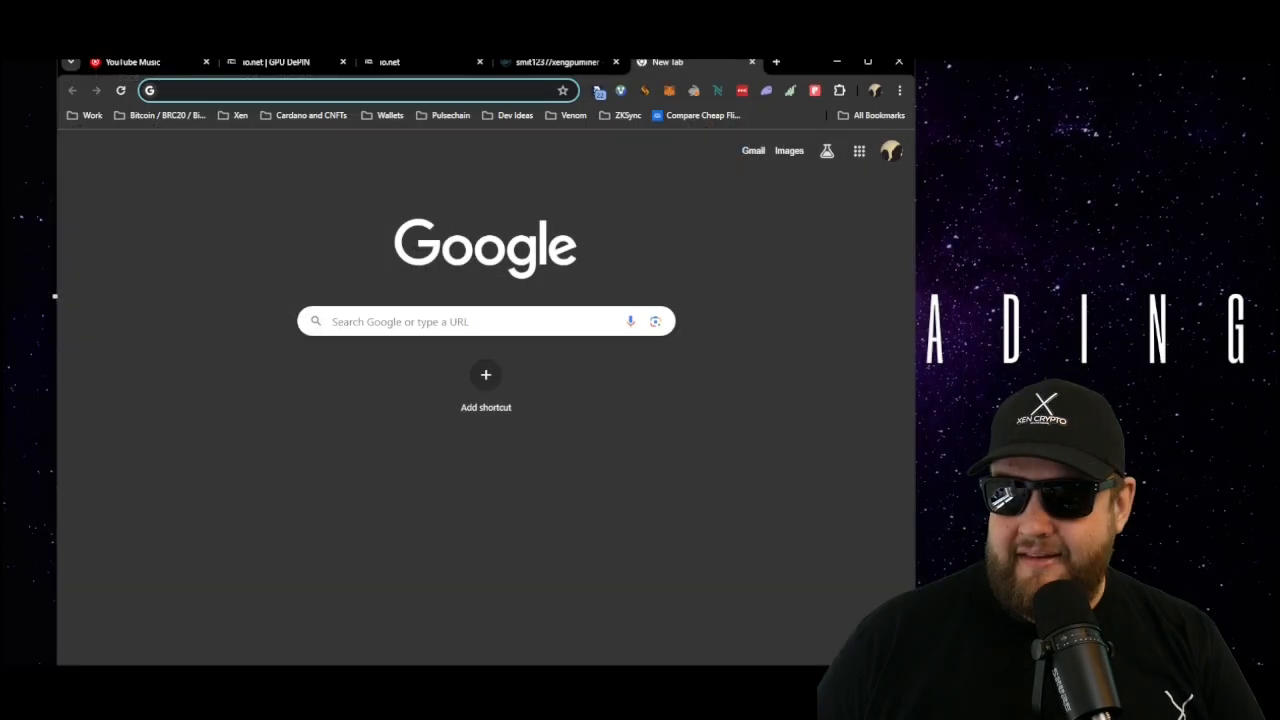
- Load 39.165.212.211:35442 in Chrome's address bar
{"action": "type", "text": "39.165.212.211:35442"}
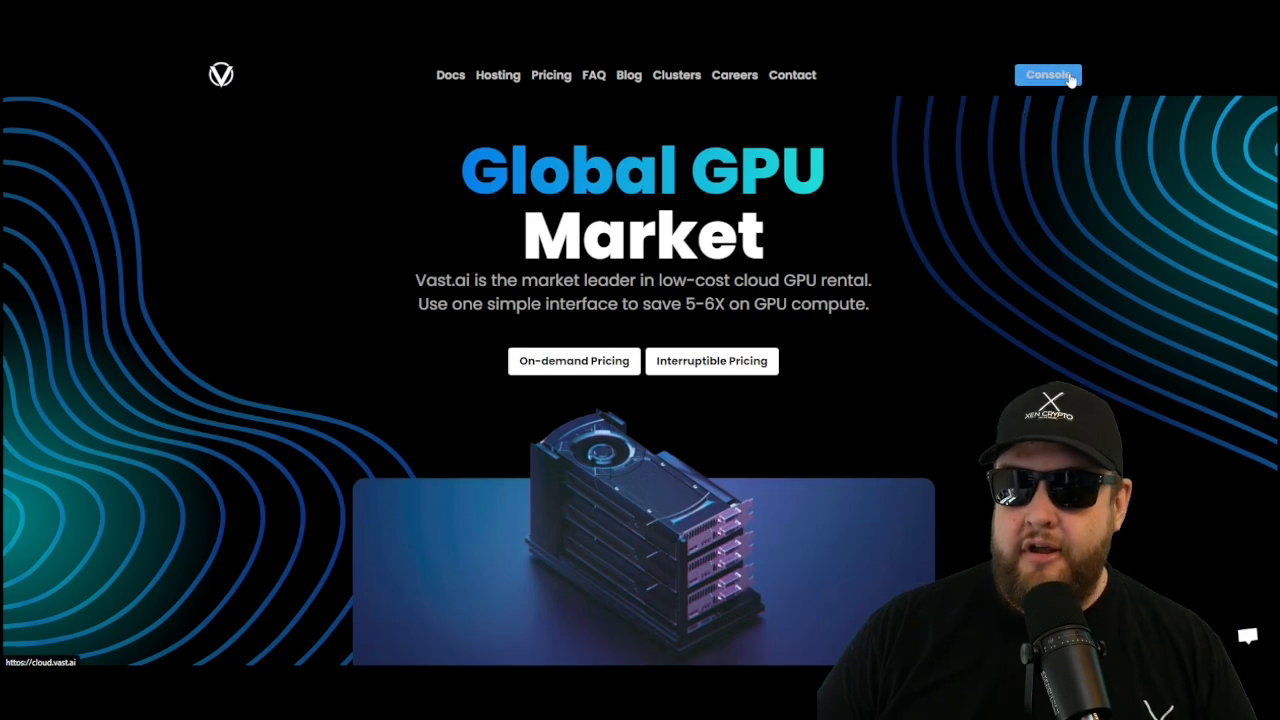
- Find template 5153fb30290bf1d1d20fd in the console and select-and-save it
{"action": "left_click", "coordinate": [1048, 74]}
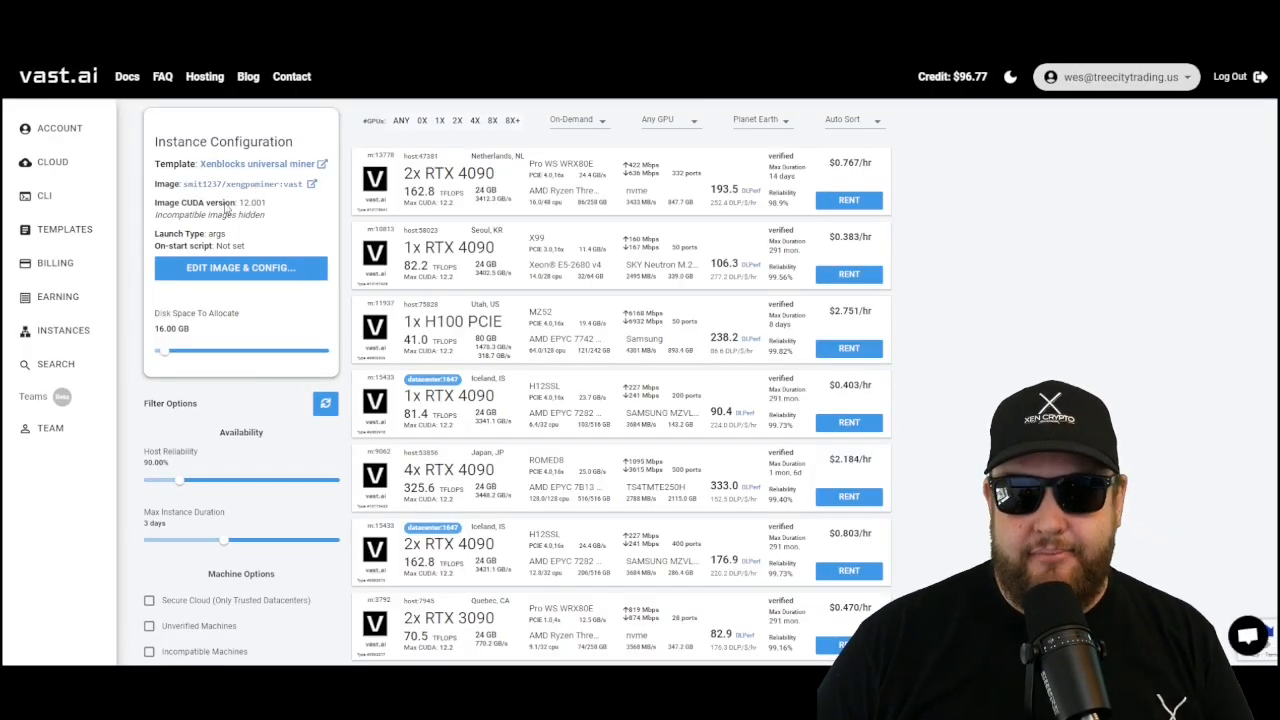
{"action": "left_click", "coordinate": [64, 229]}
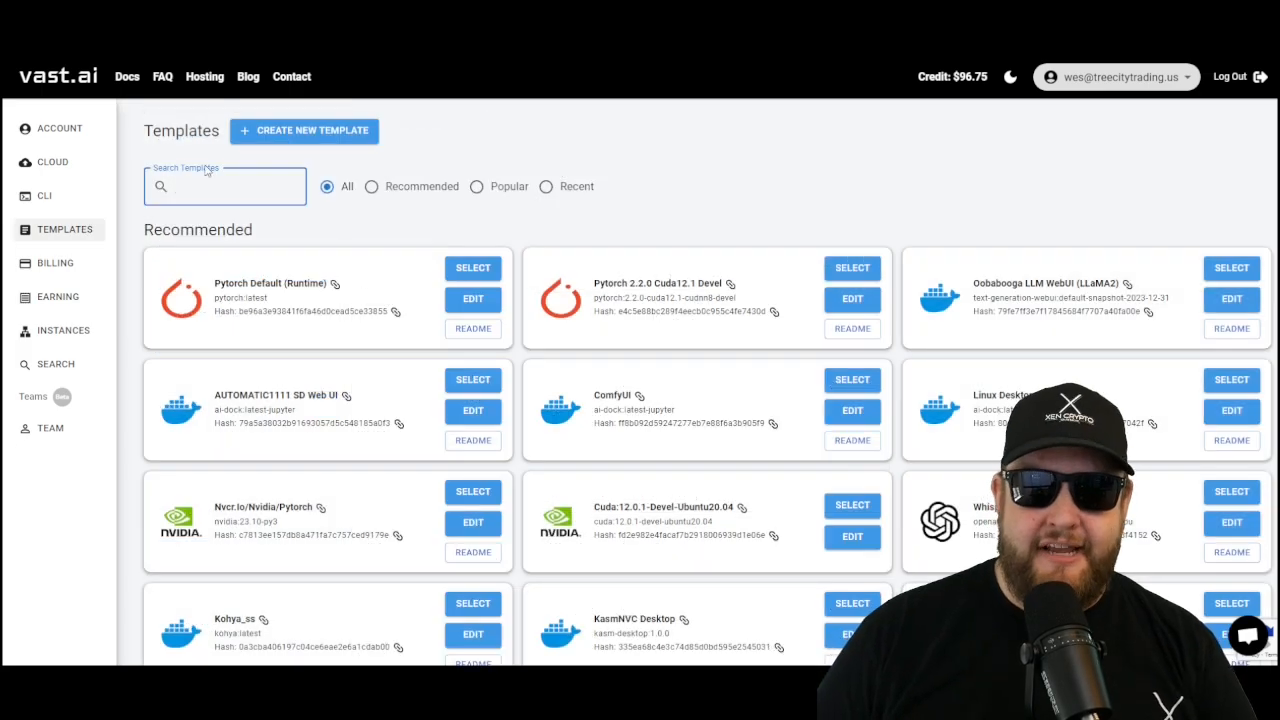
{"action": "type", "text": "5153fb30290bf1d1d20fd"}
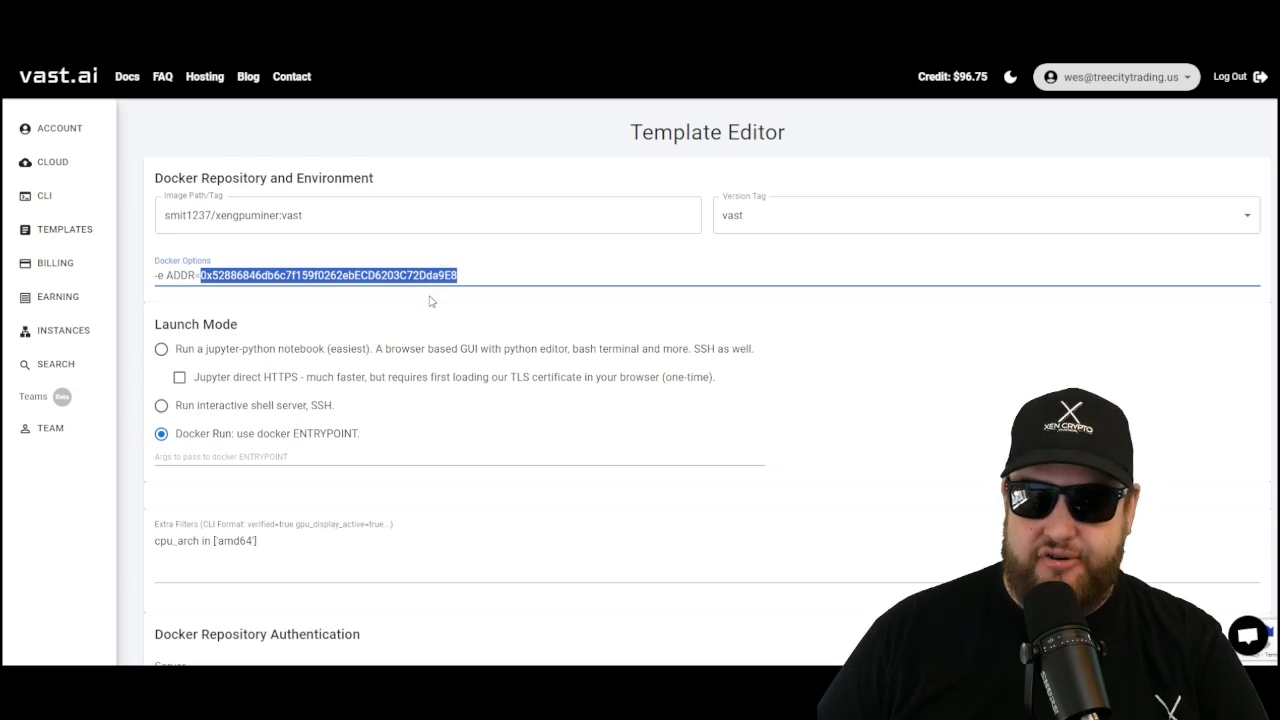
{"action": "scroll", "scroll_direction": "down", "scroll_amount": 3}
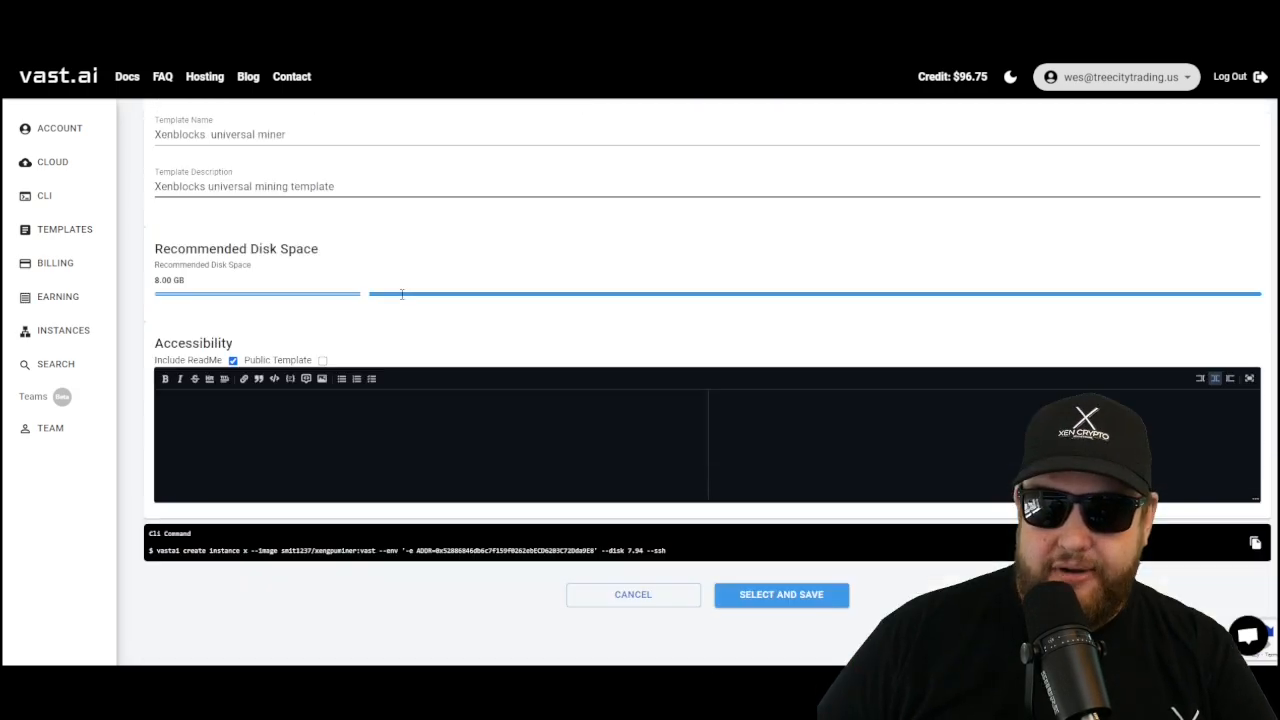
{"action": "scroll", "scroll_direction": "down", "scroll_amount": 3}
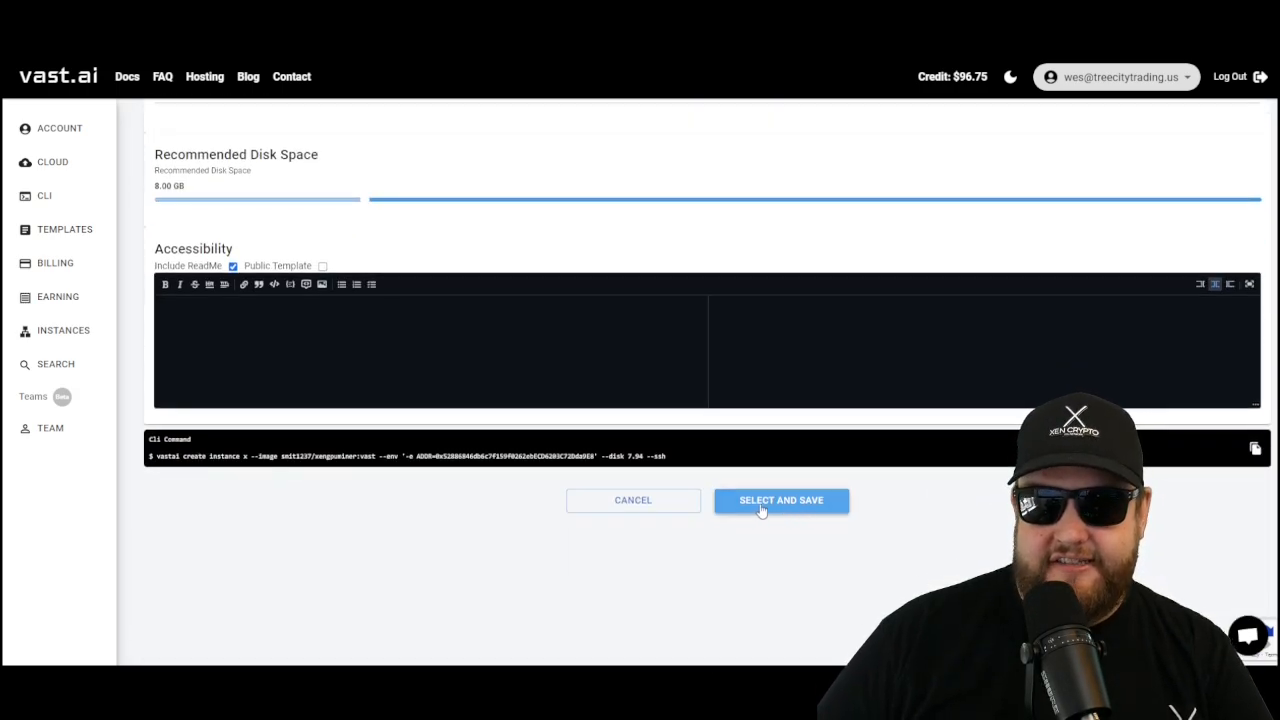
{"action": "left_click", "coordinate": [781, 500]}
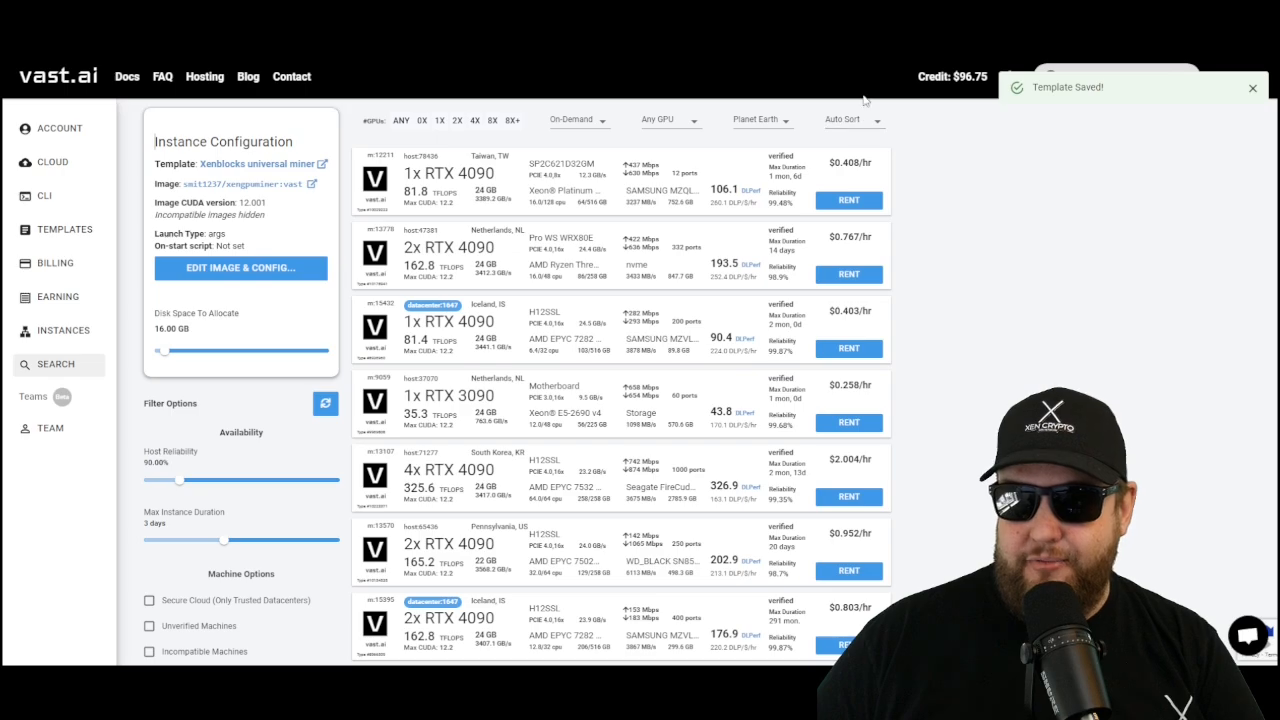
{"action": "left_click", "coordinate": [63, 330]}
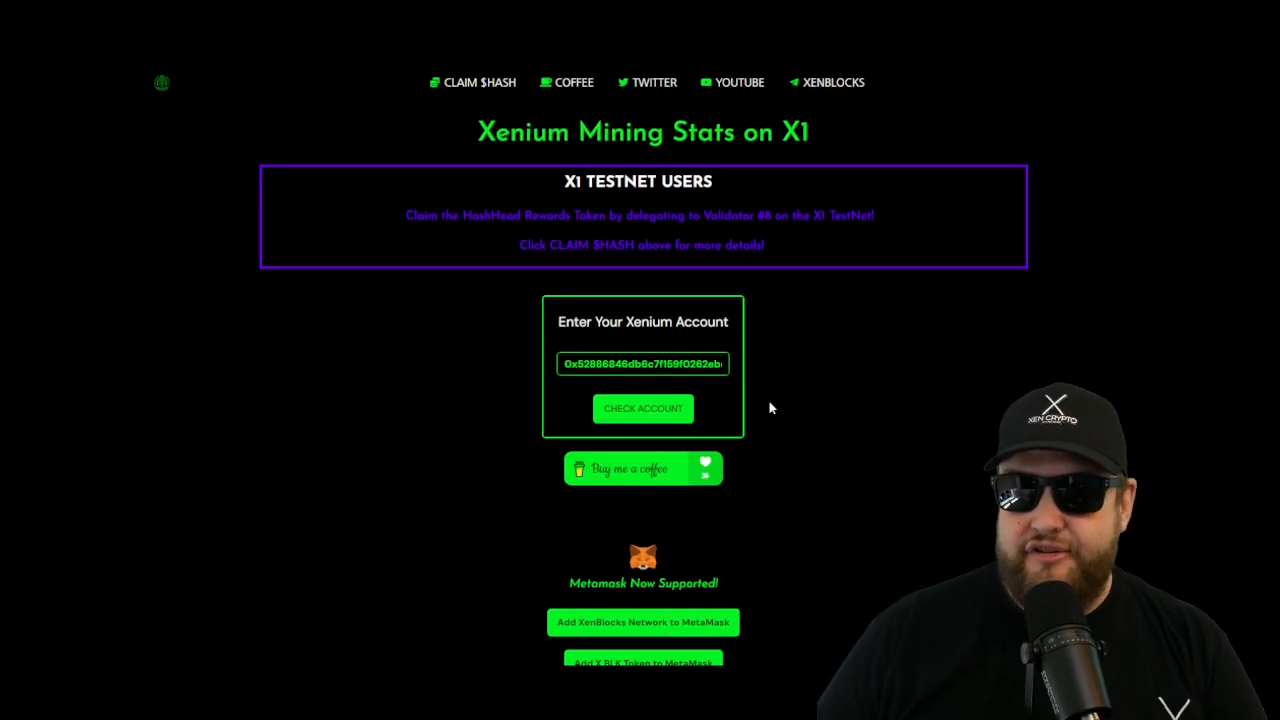
- Check the wallet's Xenium account and view Miner Account Details (rank 194, 18392 blocks)
{"action": "left_click", "coordinate": [643, 408]}
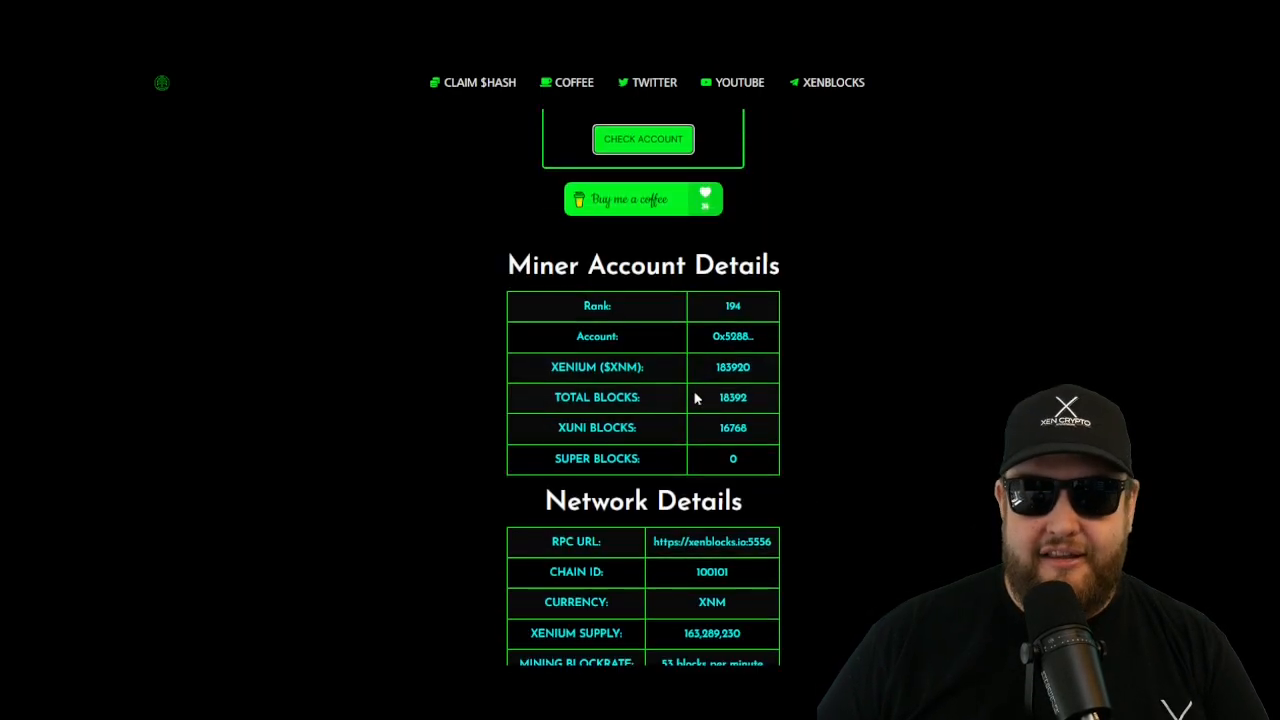
{"action": "scroll", "scroll_direction": "down", "scroll_amount": 3}
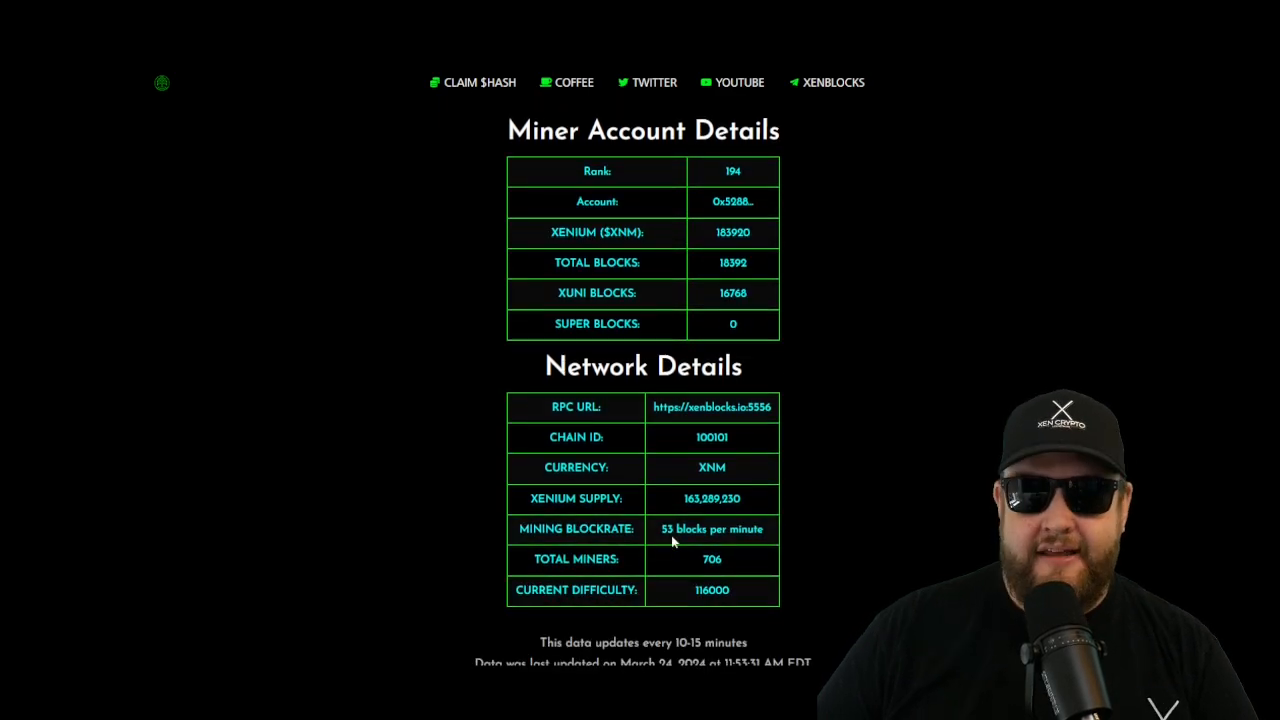
{"action": "mouse_move", "coordinate": [672, 500]}
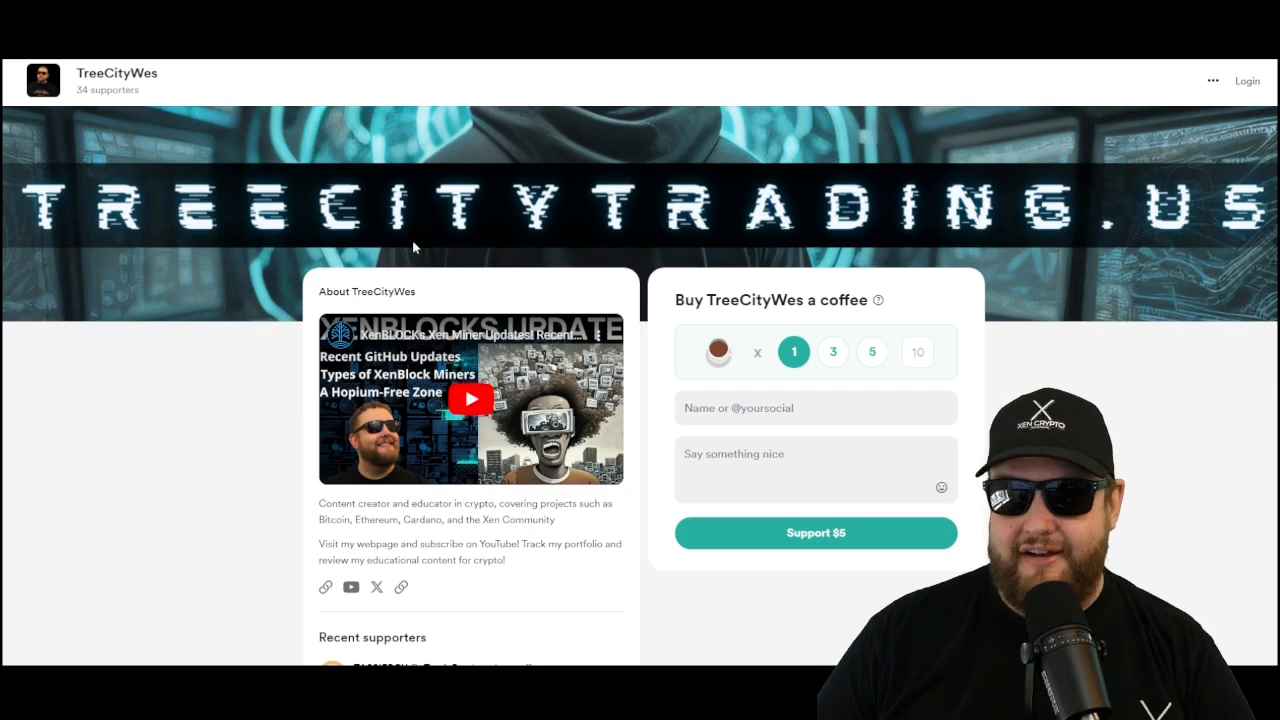
{"action": "mouse_move", "coordinate": [409, 254]}
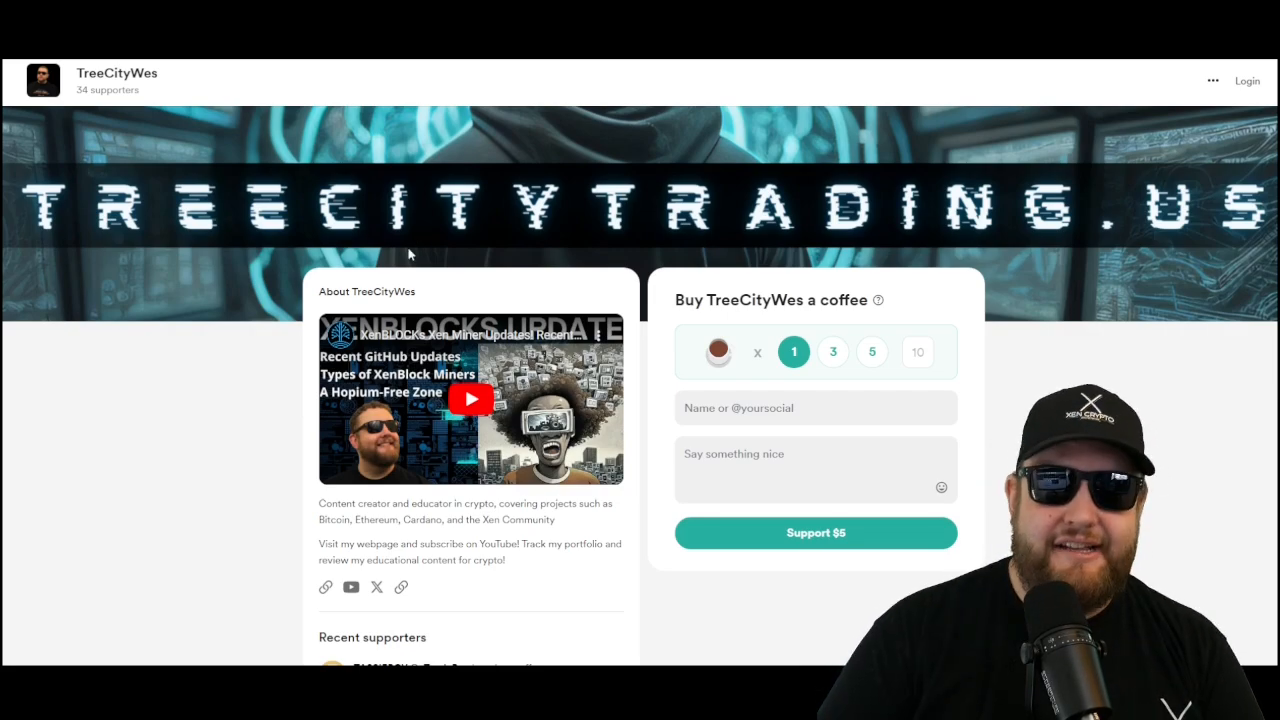